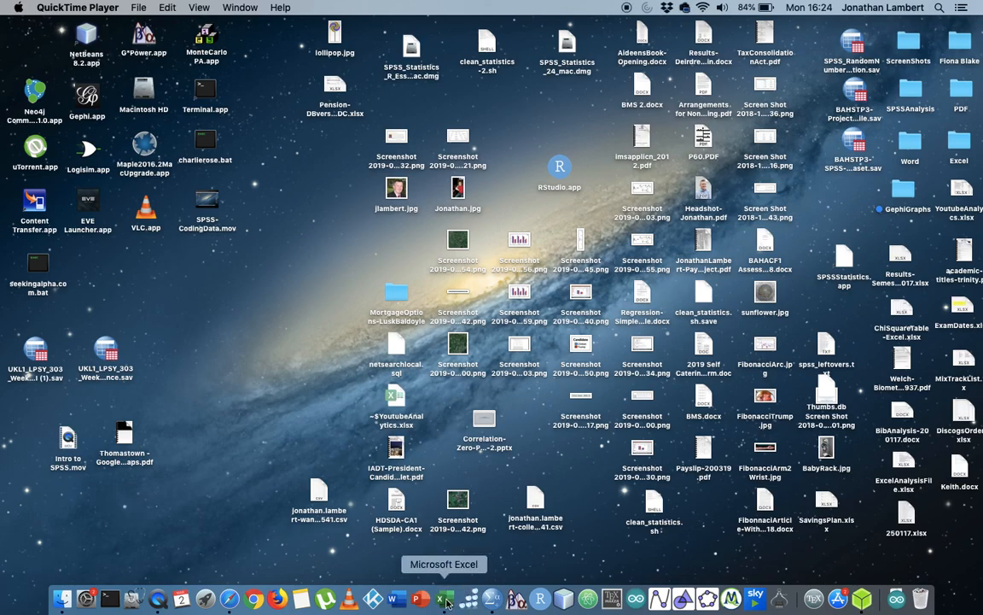
Step: Bring the Excel Book1 workbook with the Gender by Salary Band counts to the front
click(438, 593)
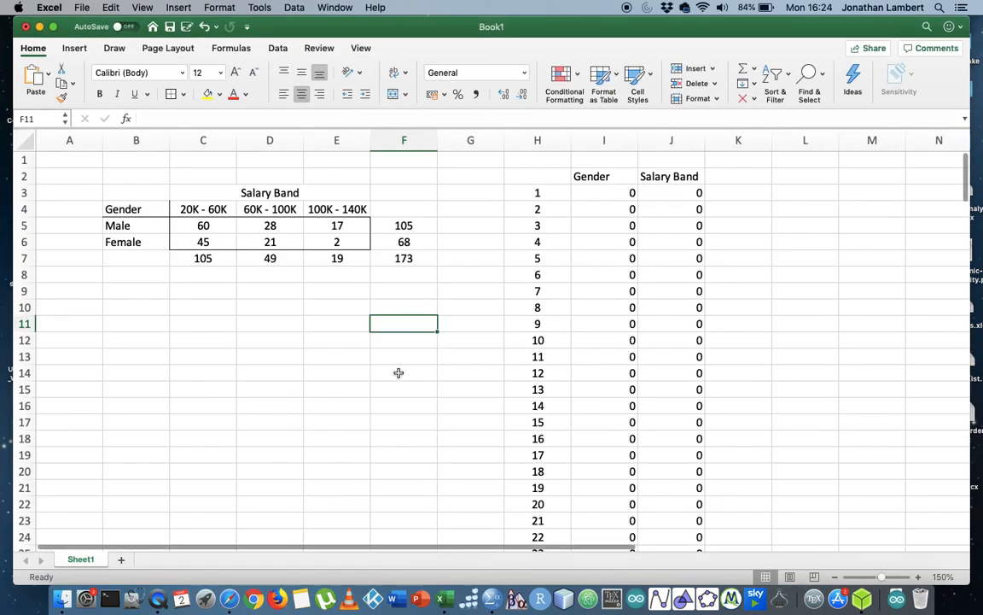
mouse_move(244, 384)
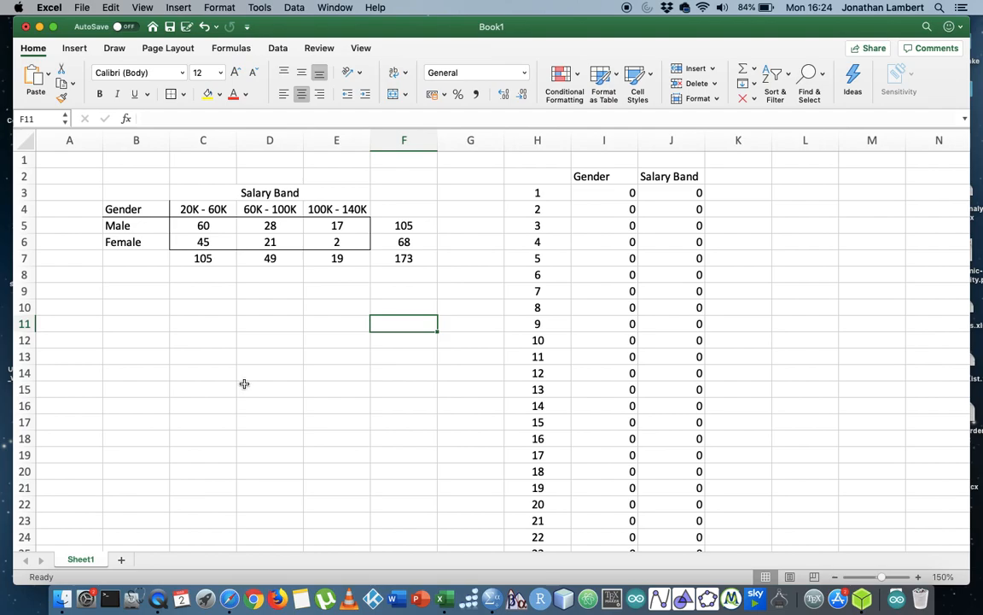
click(270, 388)
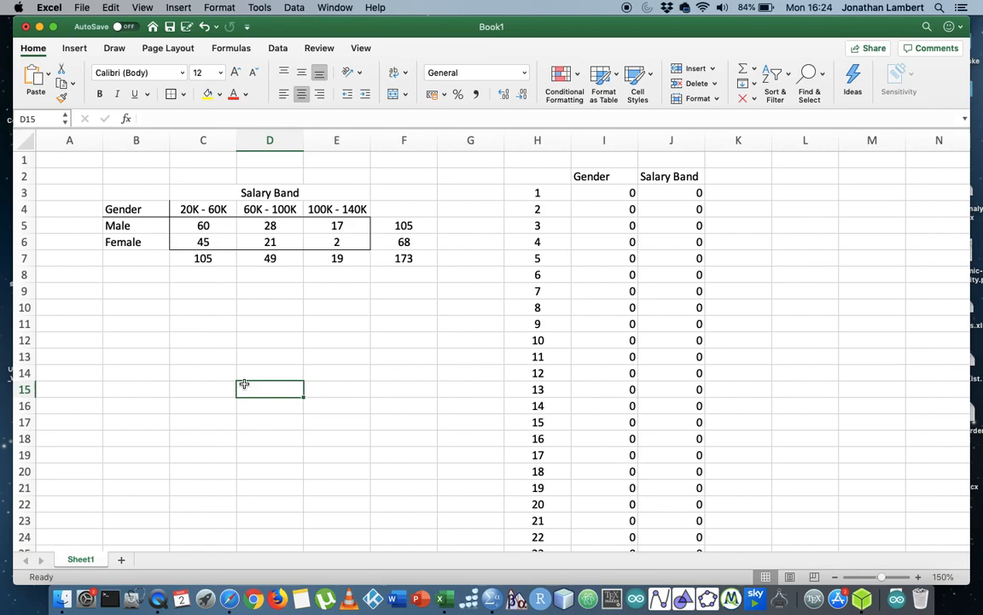
mouse_move(292, 372)
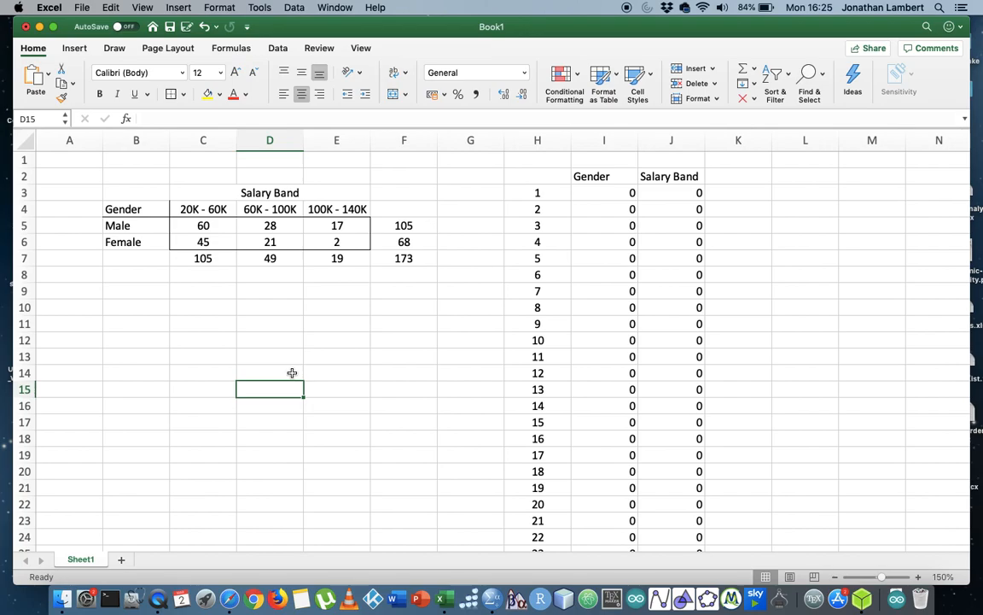
mouse_move(172, 243)
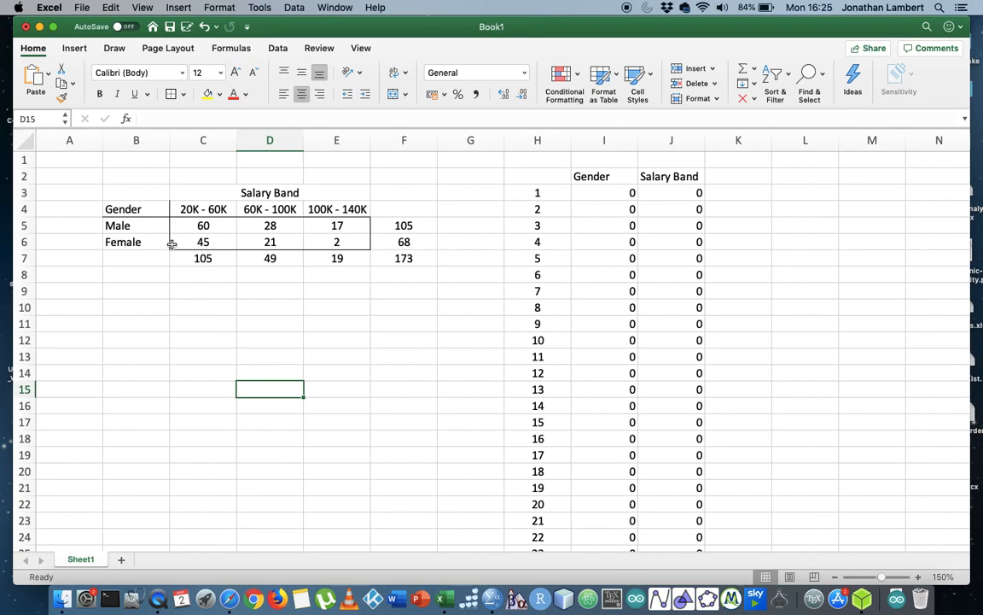
click(136, 209)
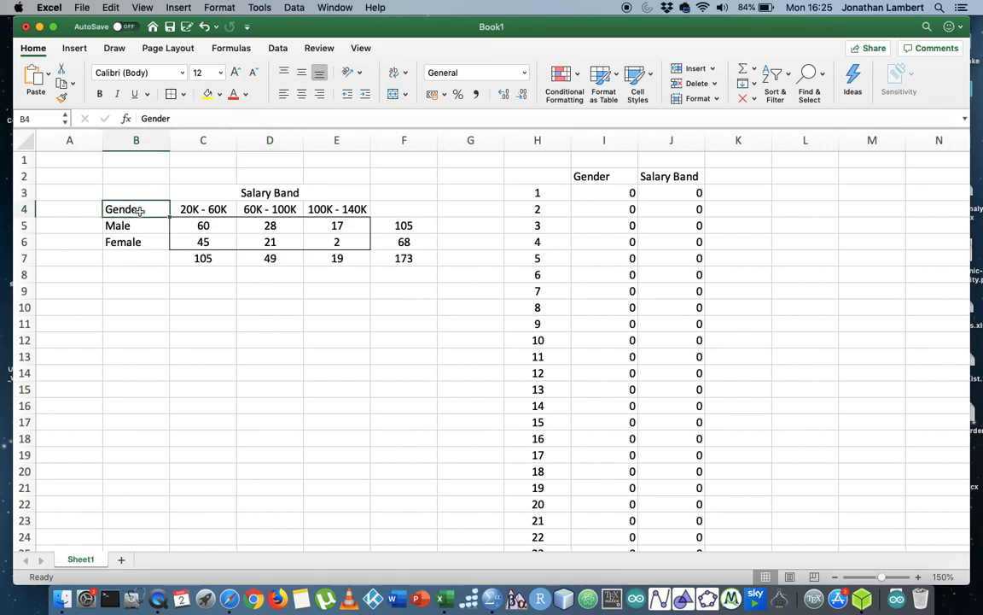
click(135, 225)
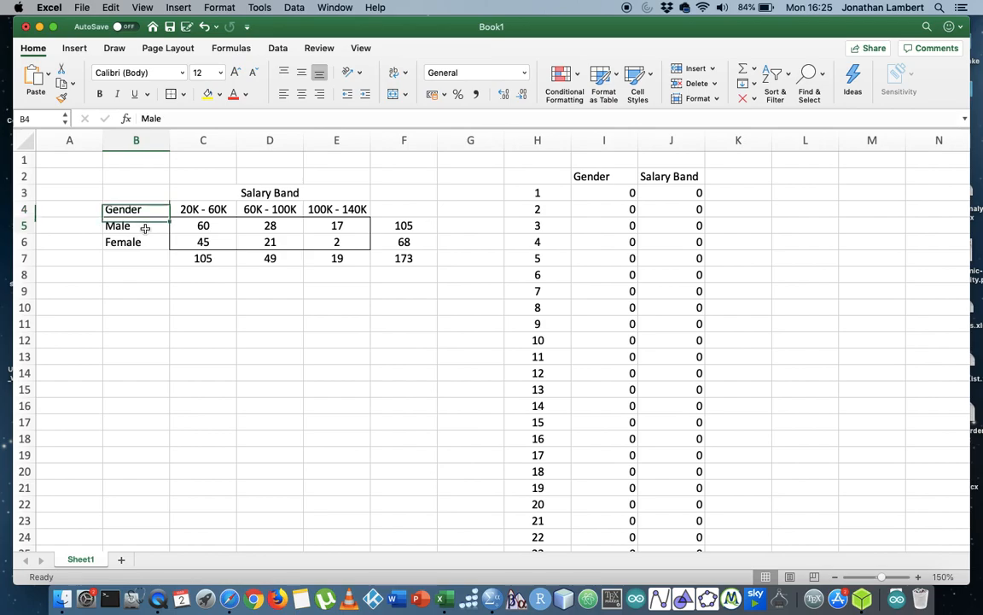
click(123, 242)
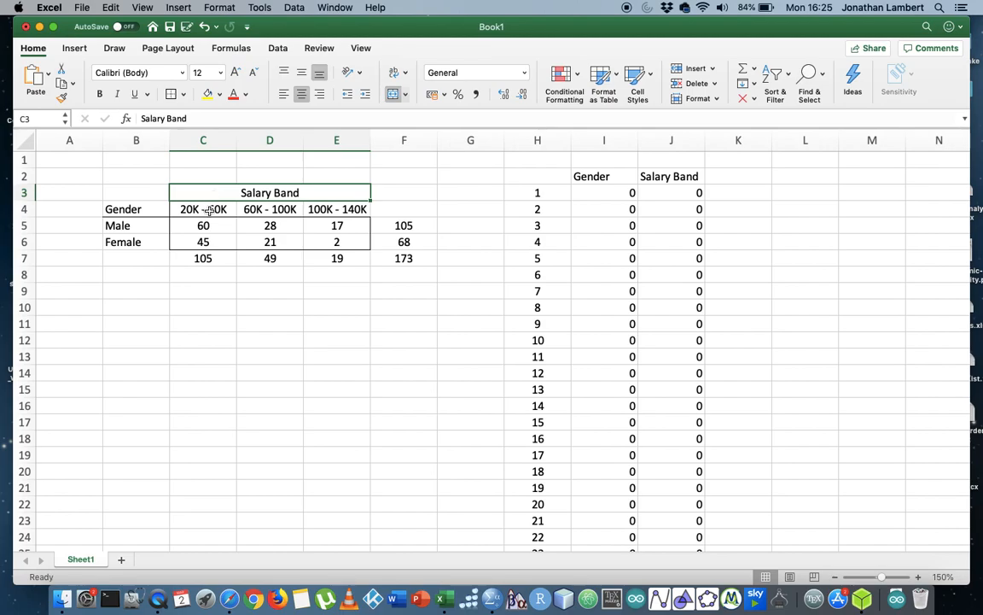
click(203, 209)
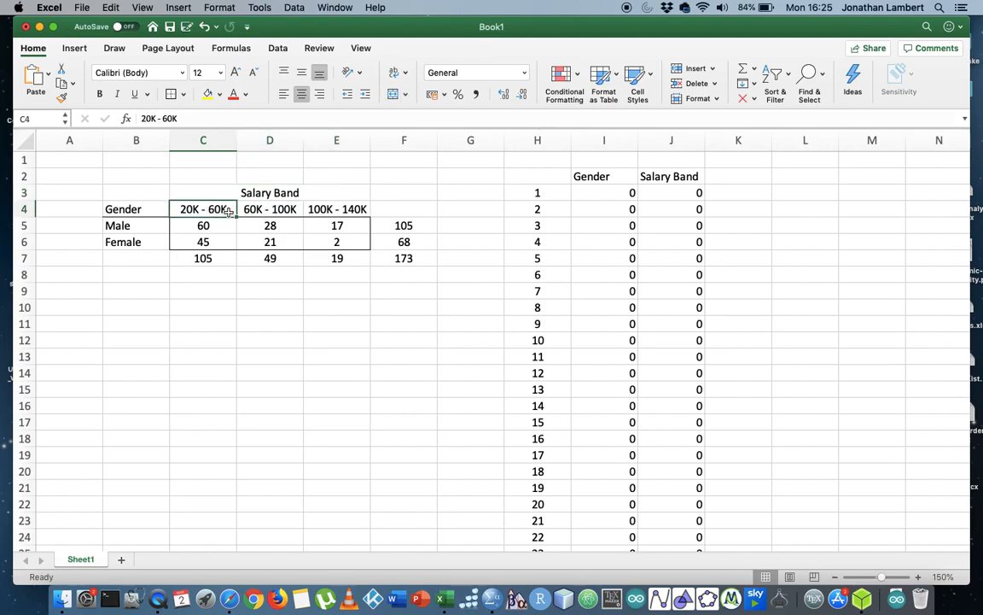
click(270, 208)
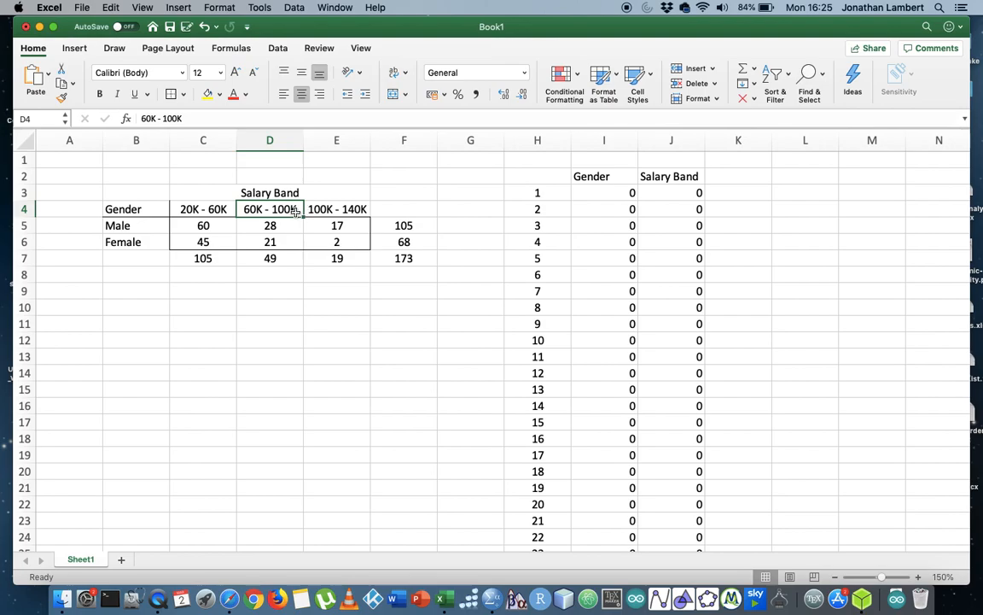
click(336, 208)
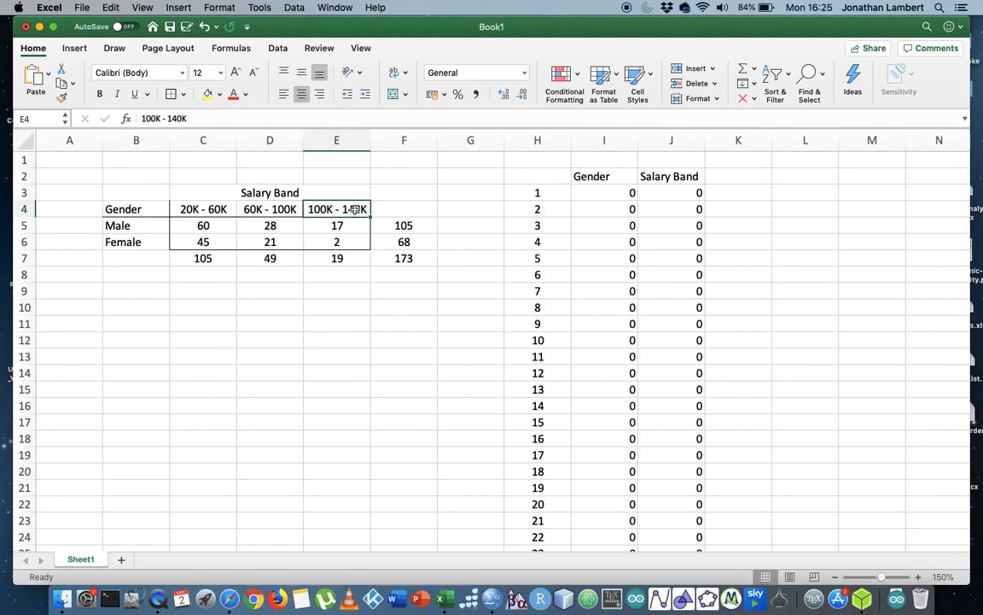
mouse_move(163, 234)
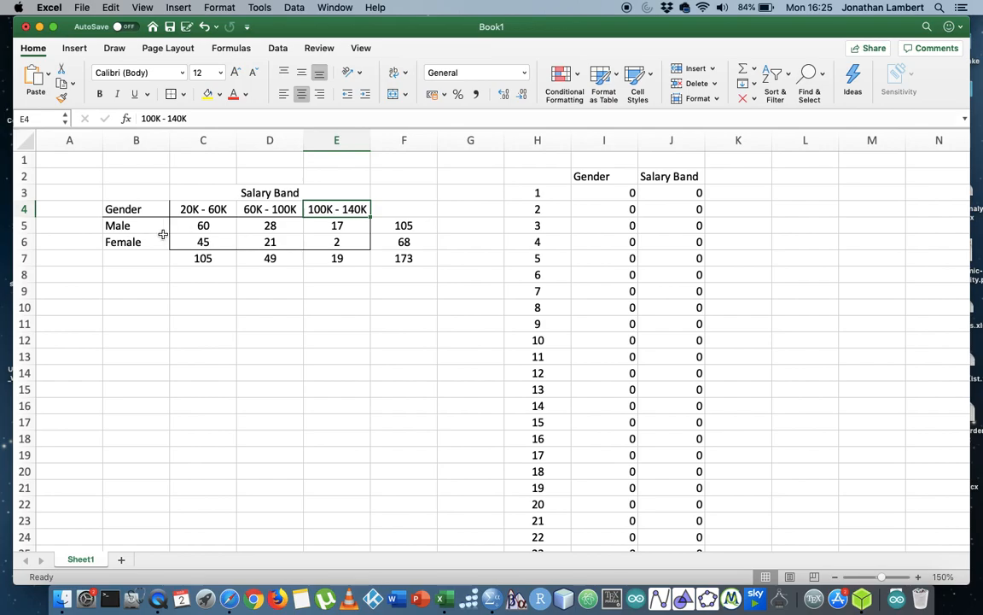
click(136, 225)
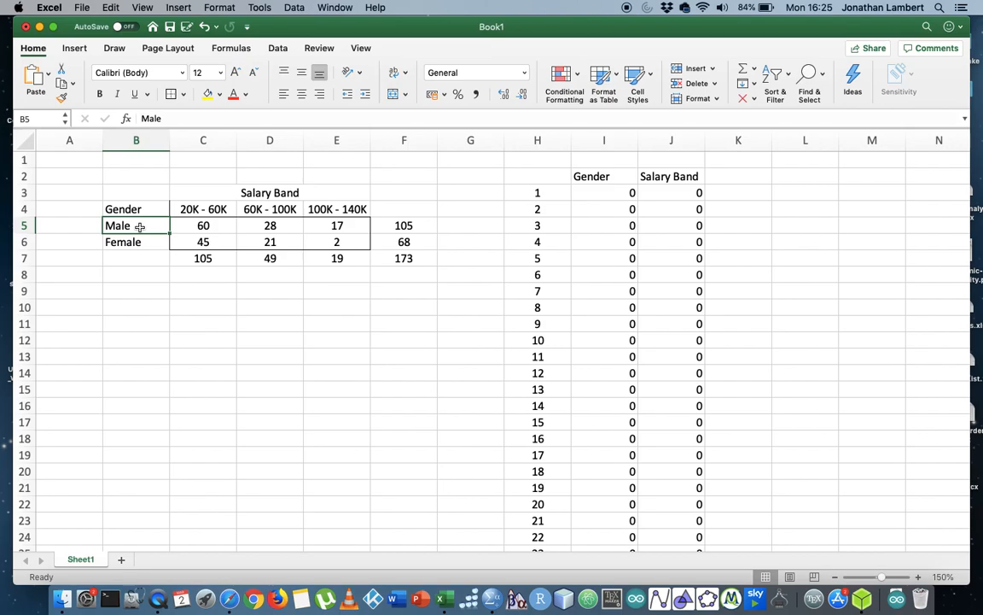
click(203, 226)
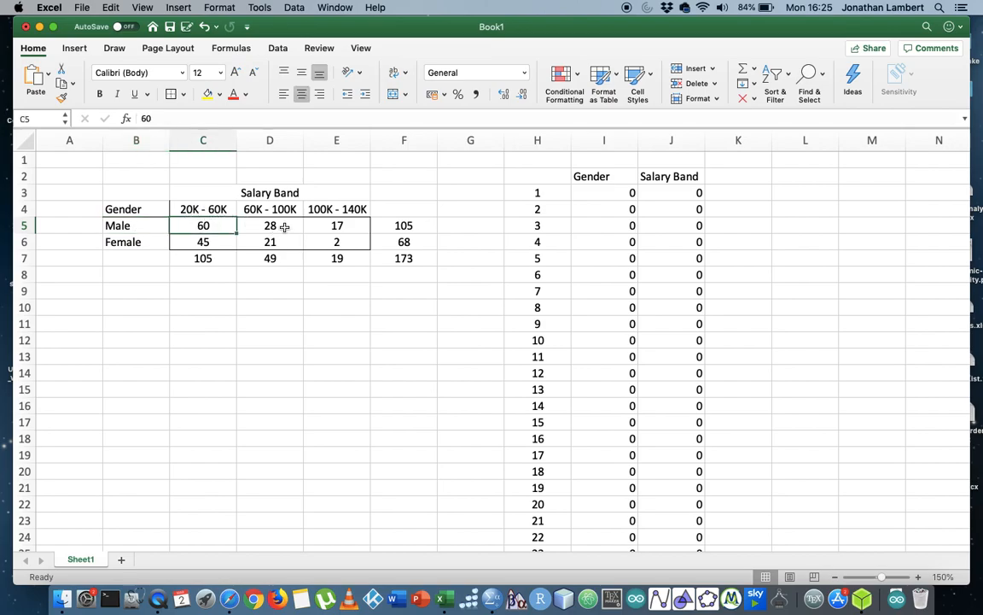
click(270, 226)
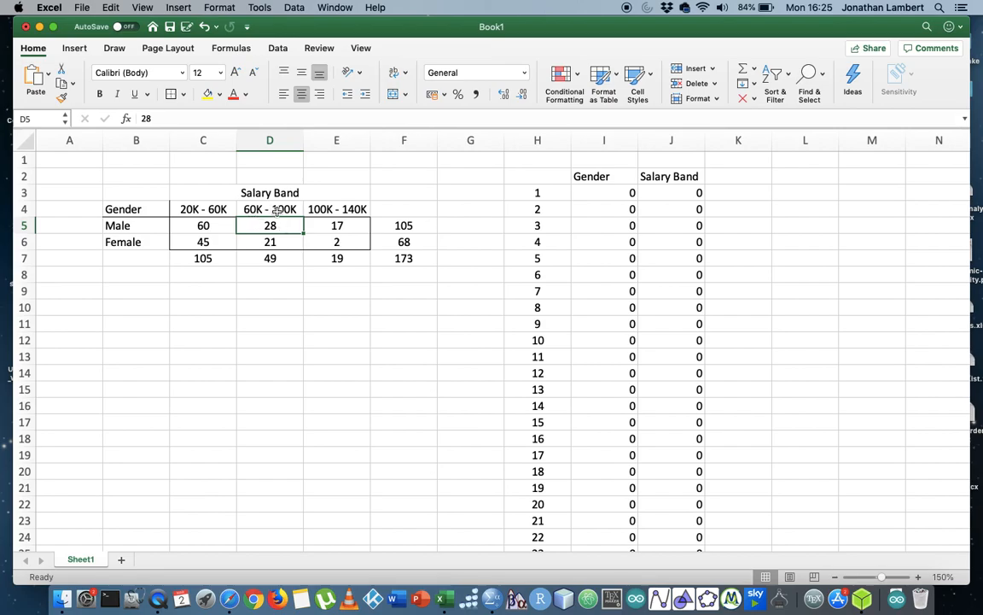
click(336, 225)
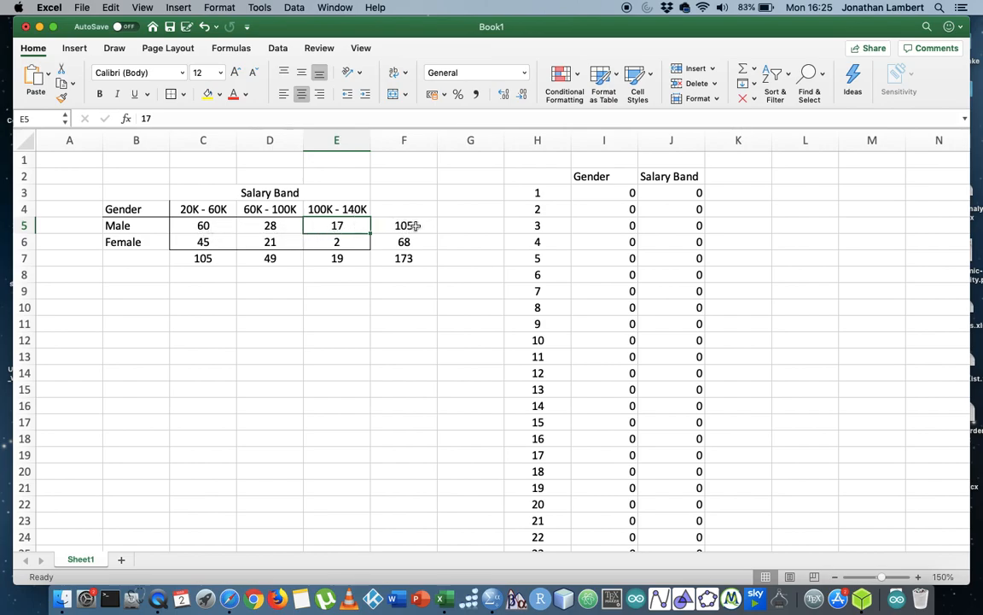
click(404, 226)
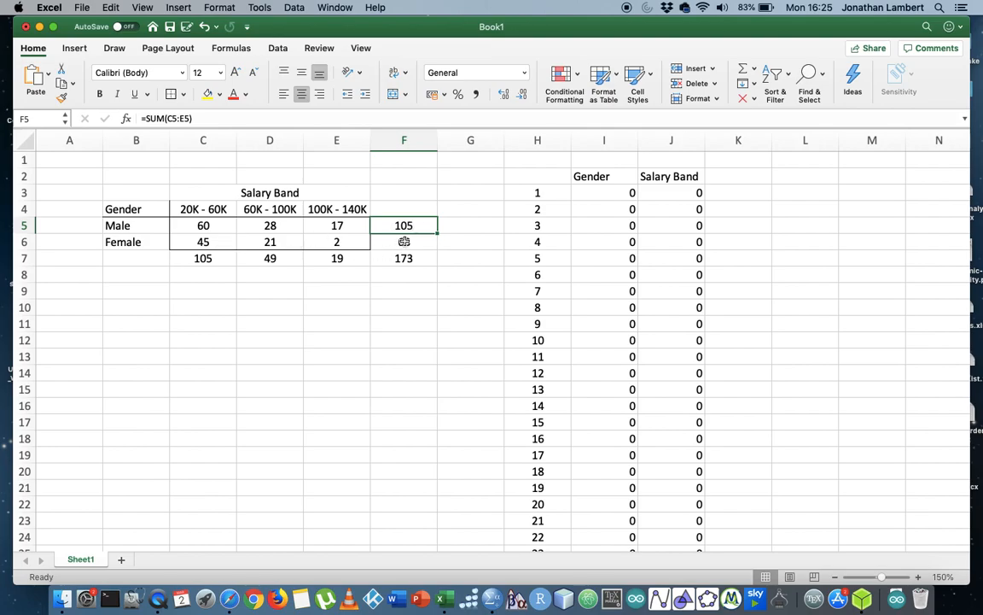
click(404, 242)
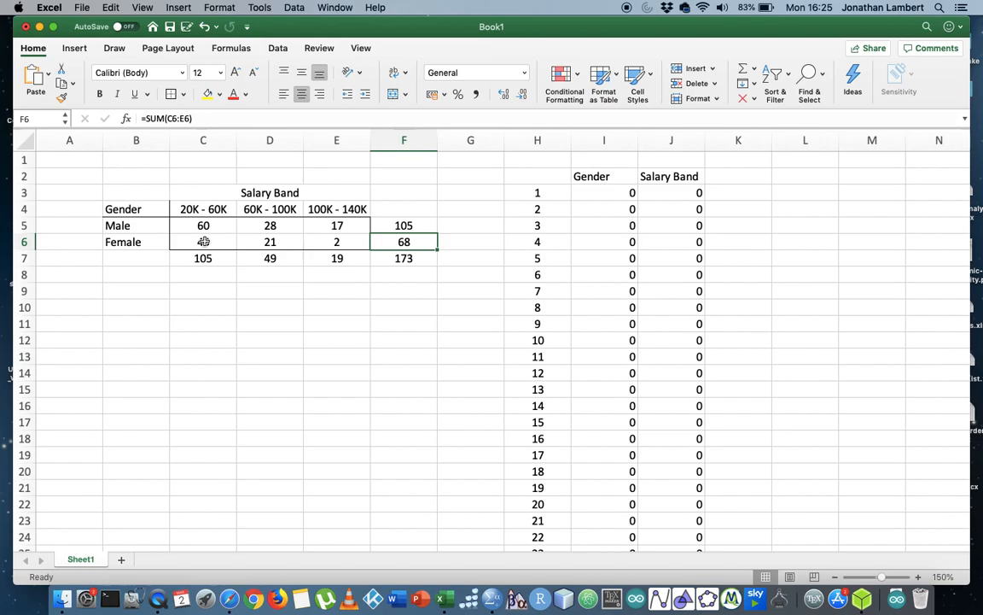
click(203, 242)
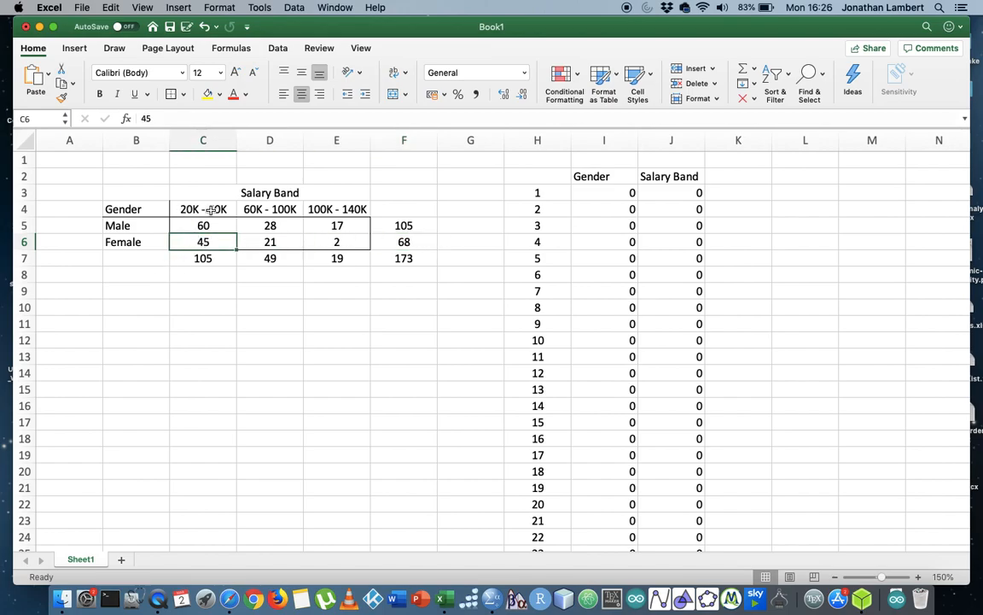
click(270, 242)
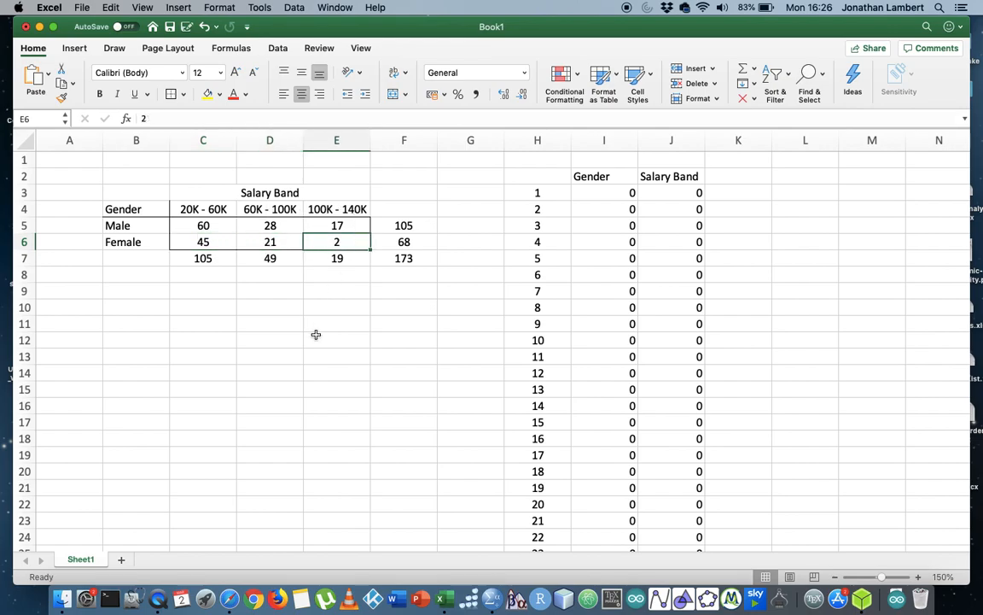
click(336, 338)
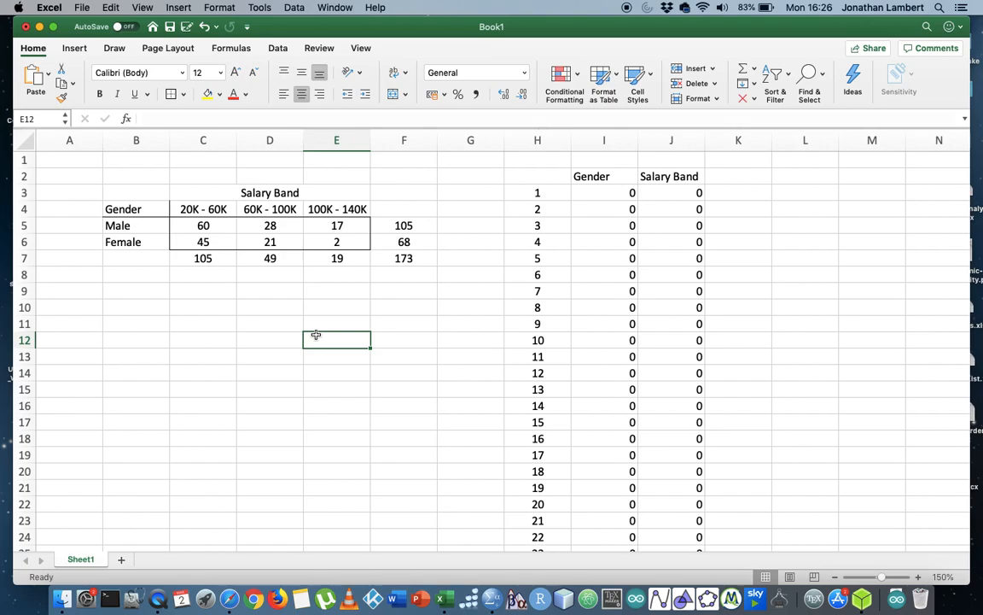
mouse_move(316, 326)
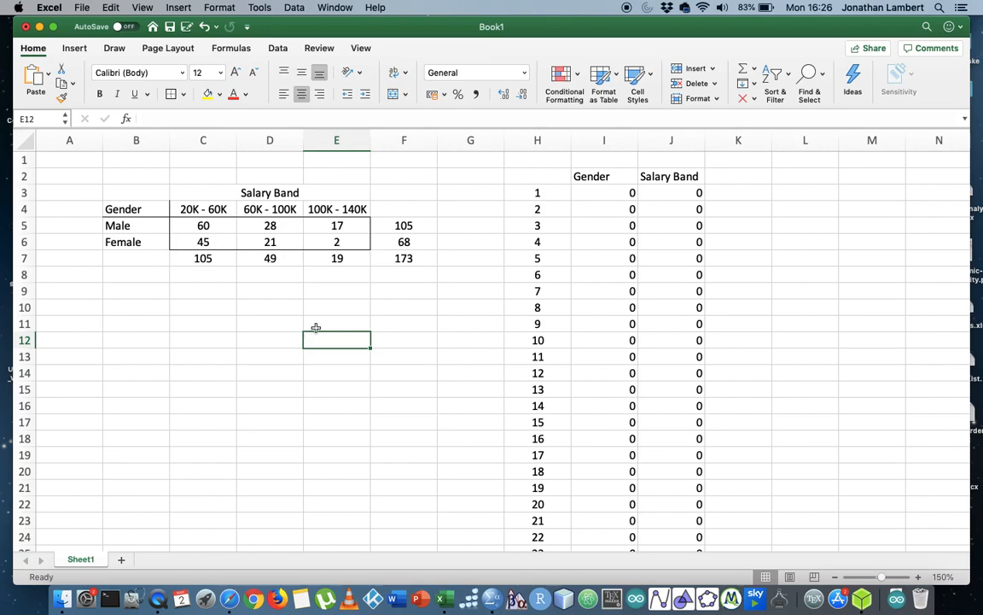
click(269, 192)
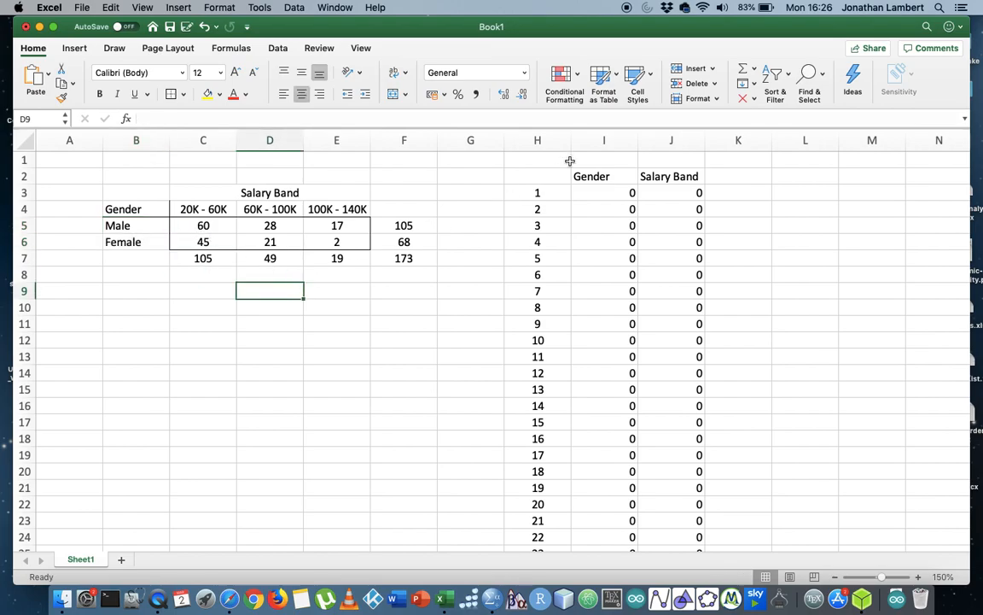
click(604, 140)
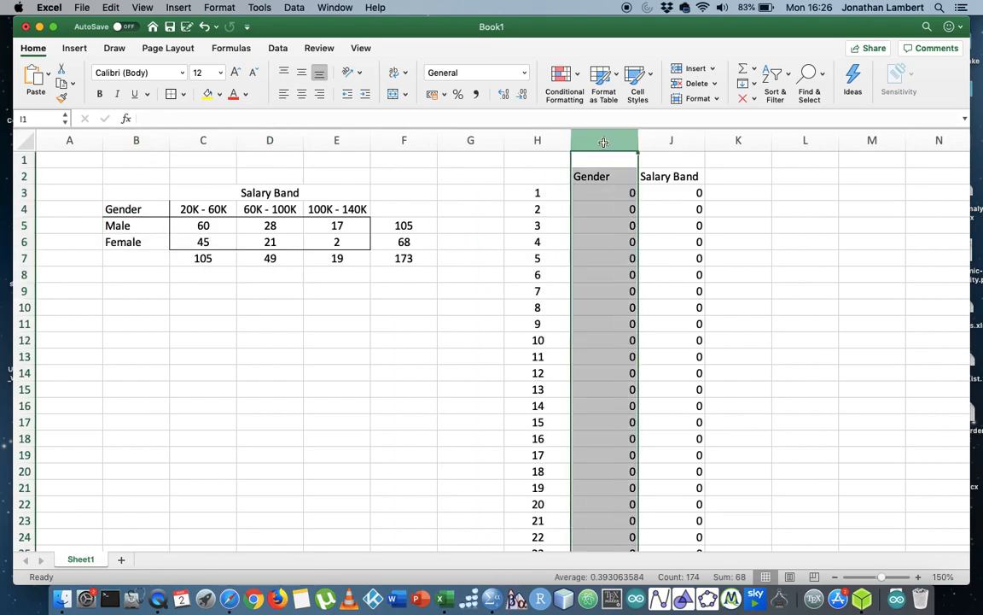
mouse_move(551, 155)
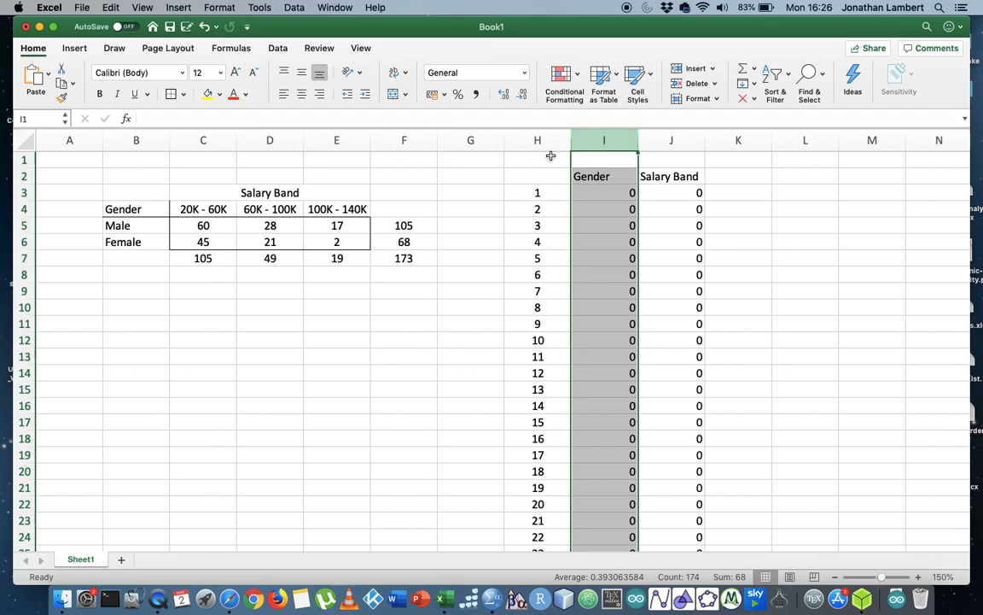
click(597, 192)
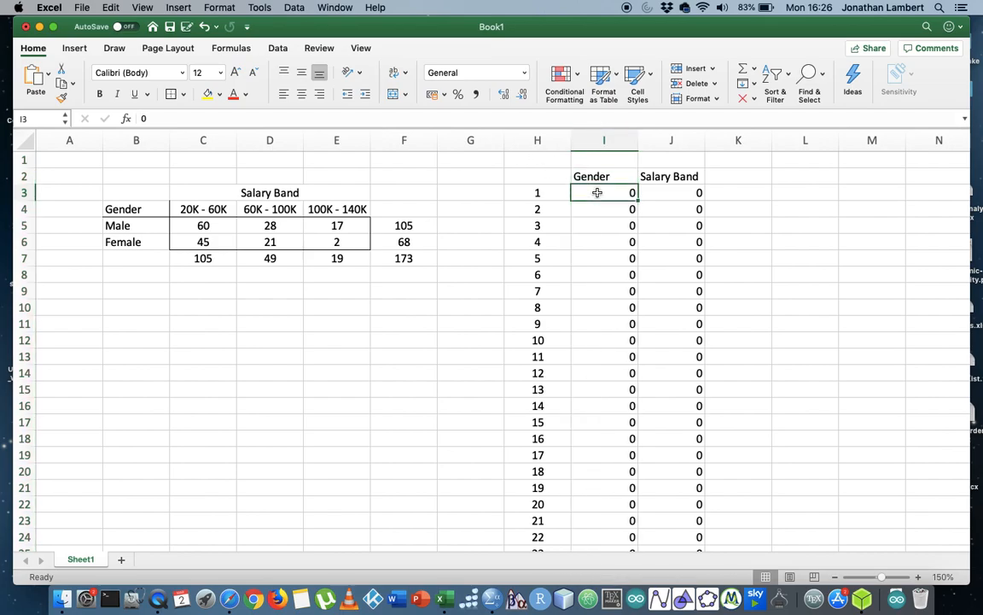
click(402, 225)
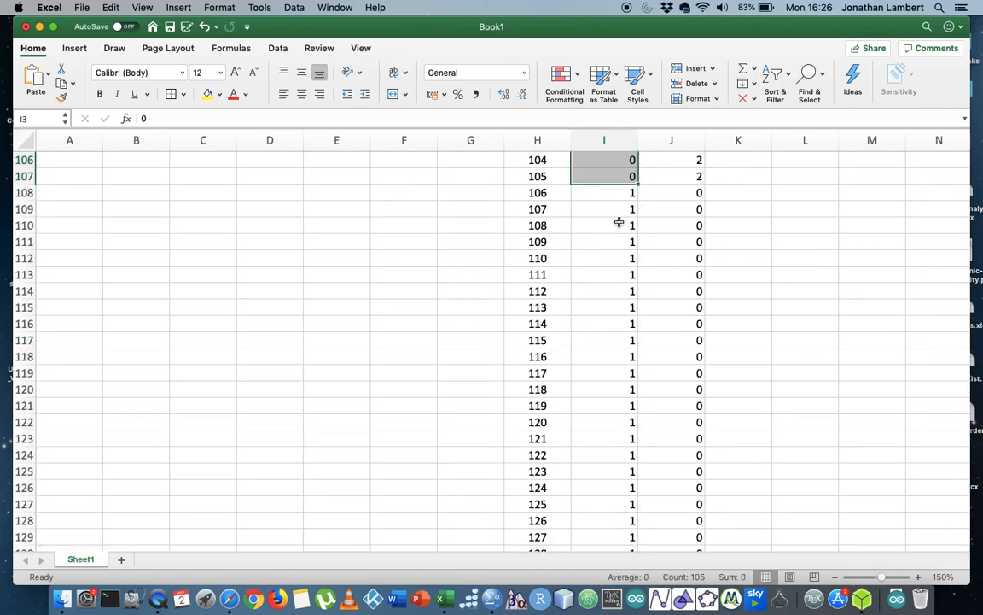
scroll(up, 3)
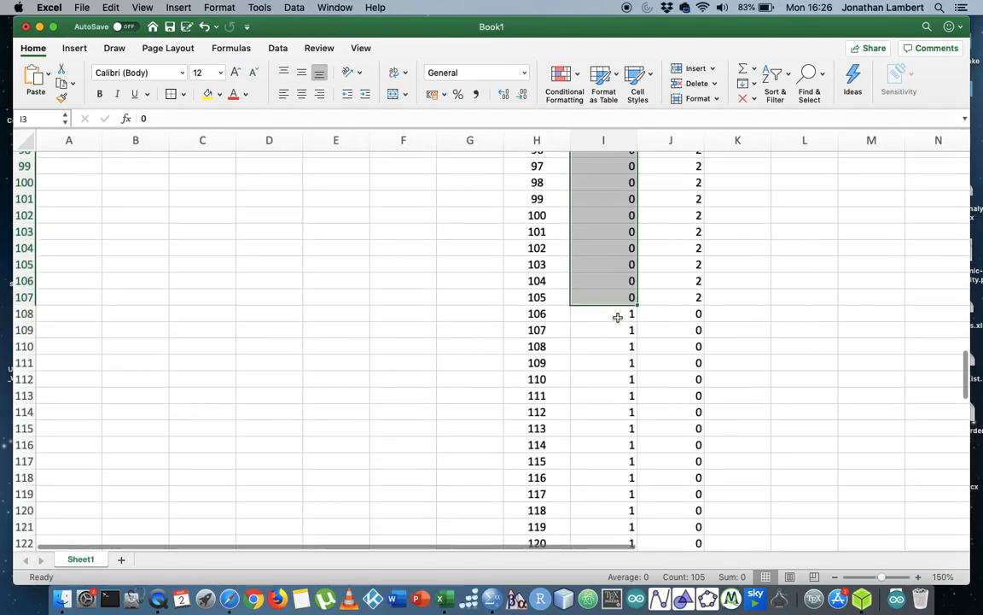
click(604, 313)
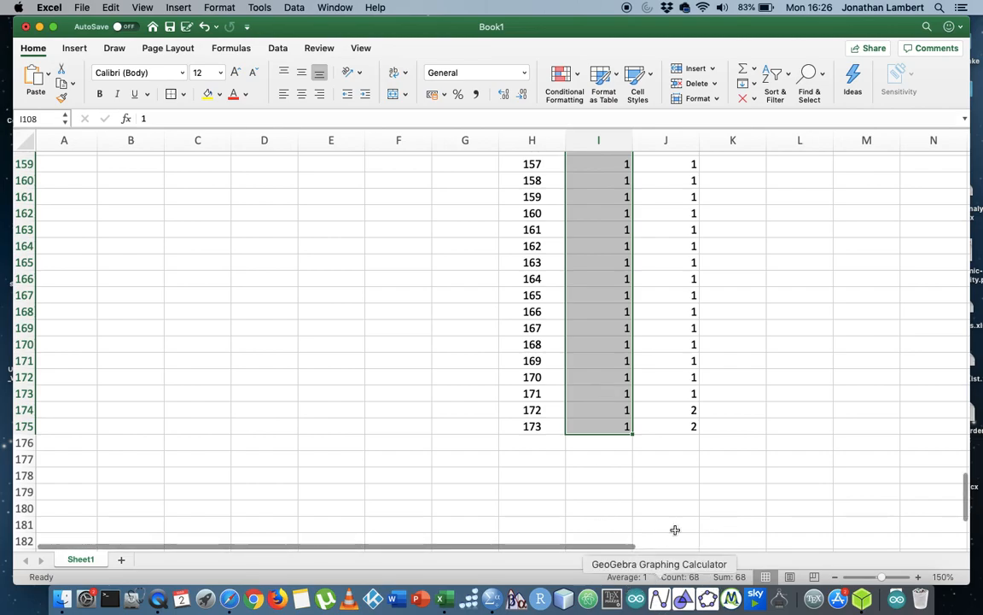
scroll(up, 3)
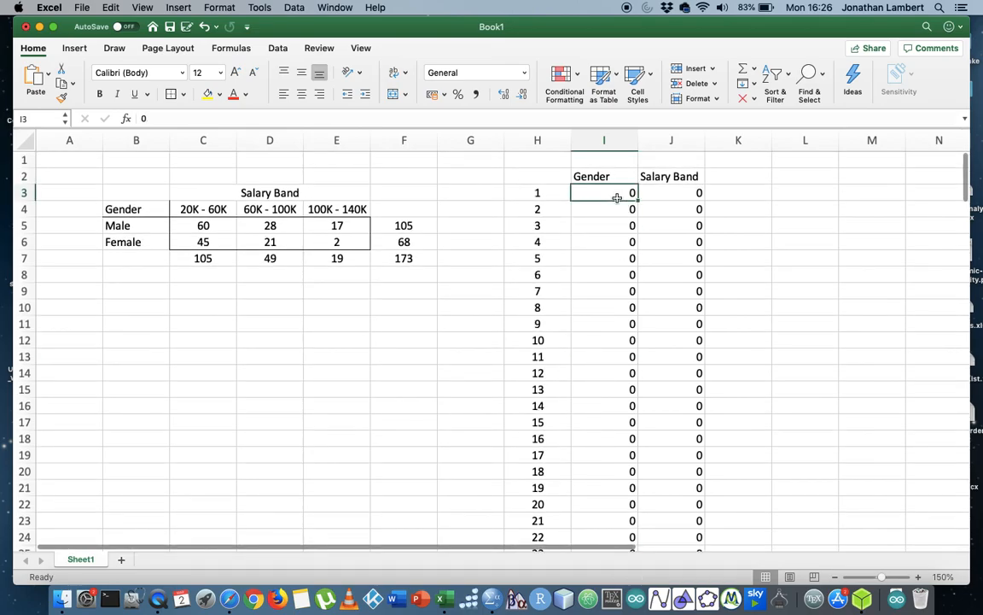
click(671, 192)
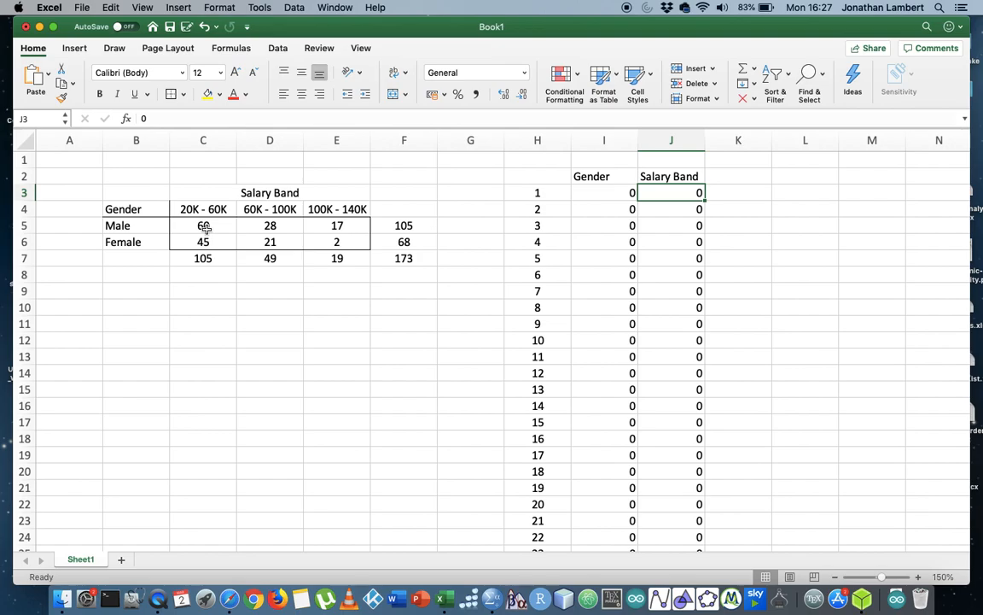
drag(670, 192, 671, 209)
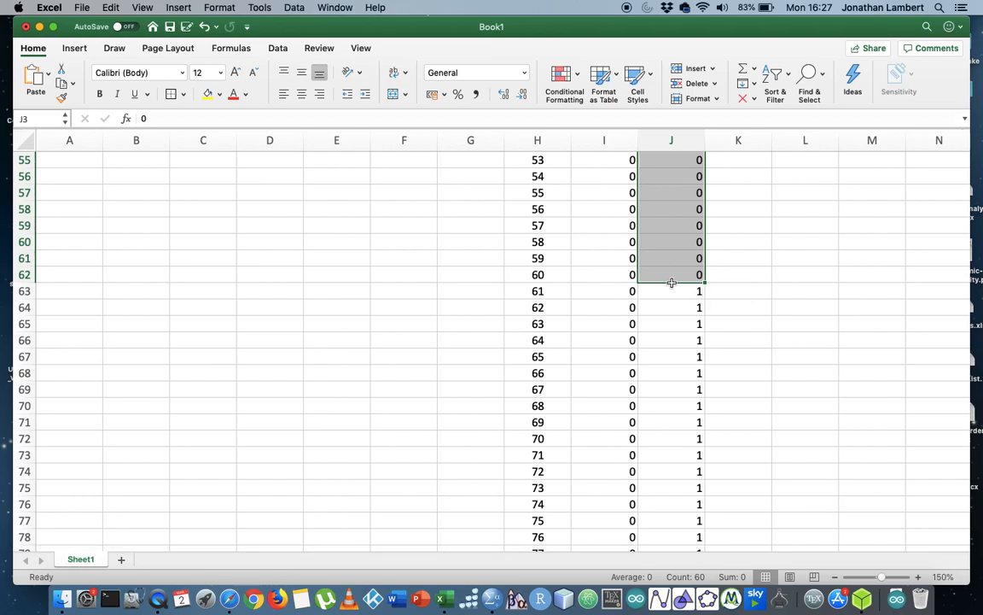
mouse_move(688, 310)
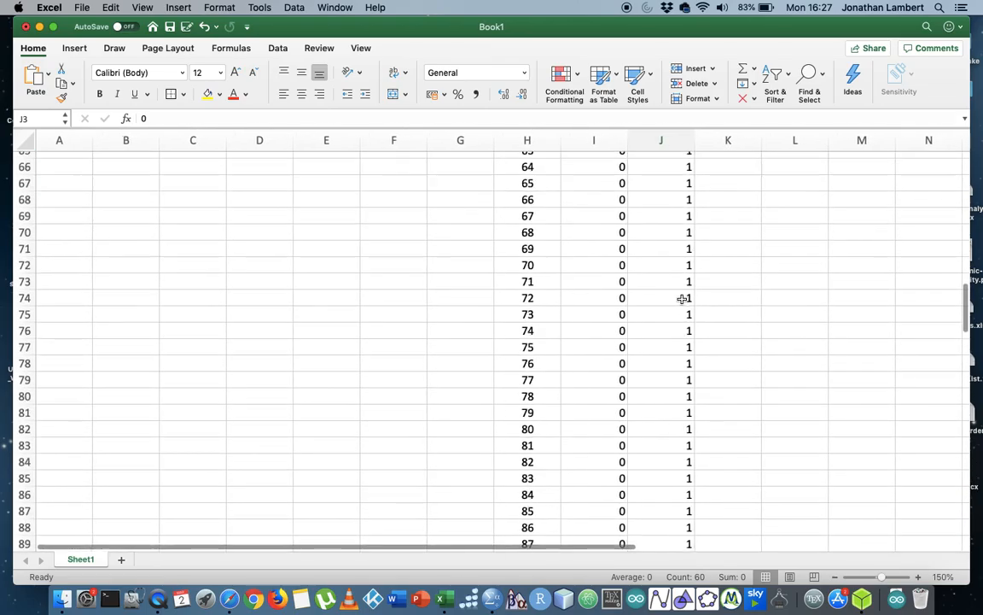
scroll(down, 3)
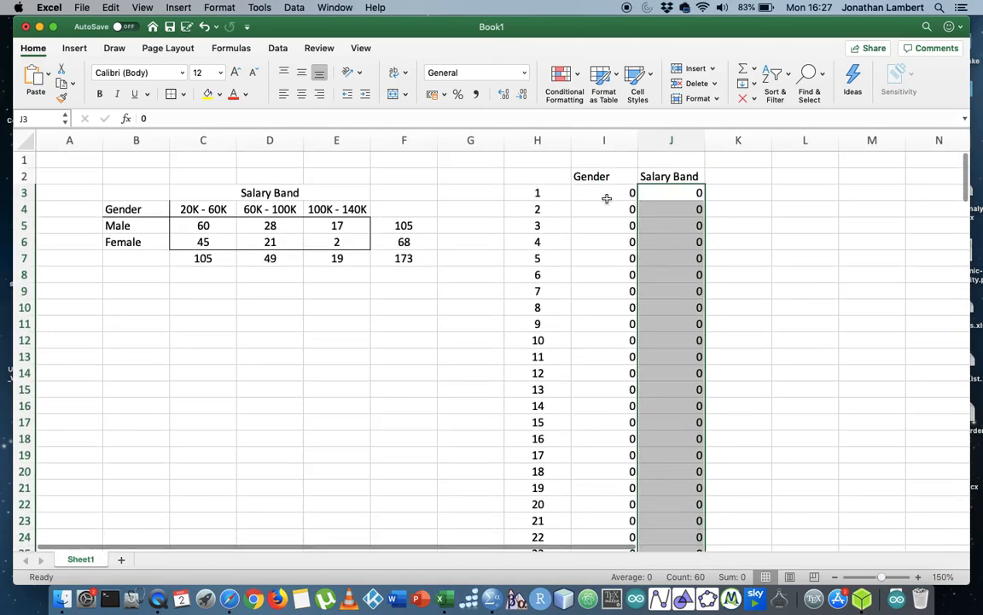
click(604, 192)
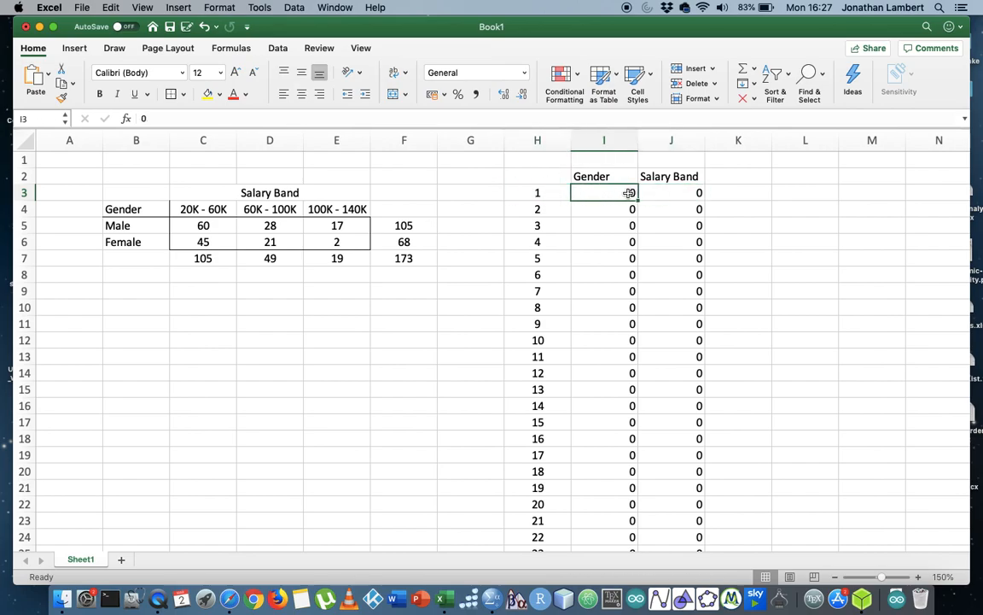
click(688, 192)
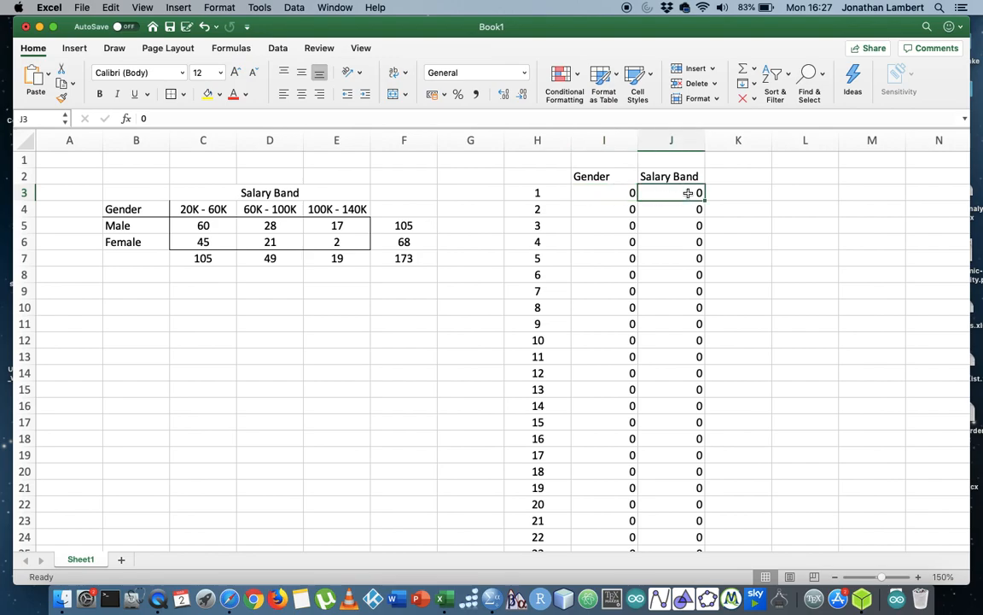
click(603, 192)
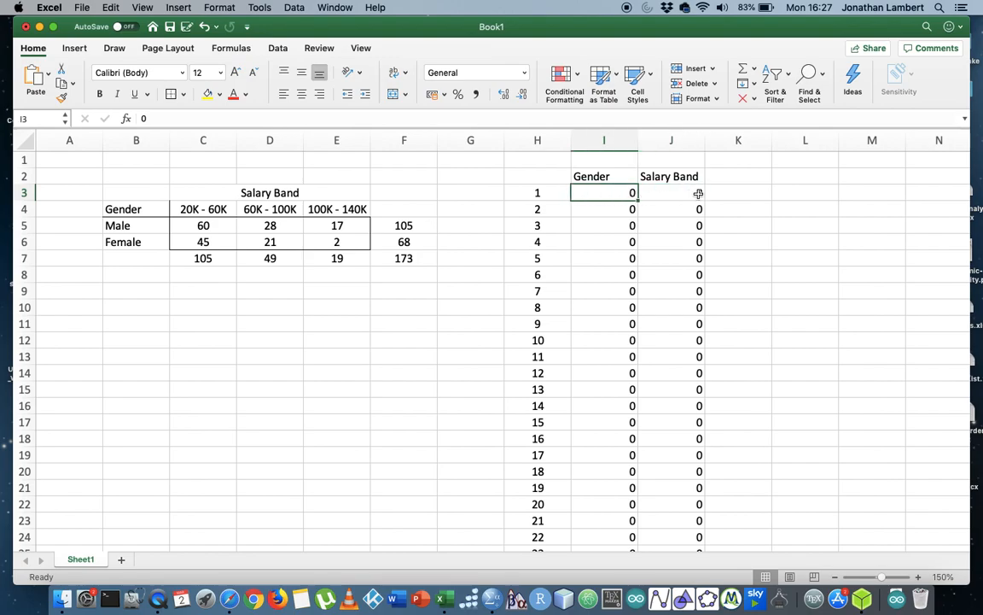
click(671, 192)
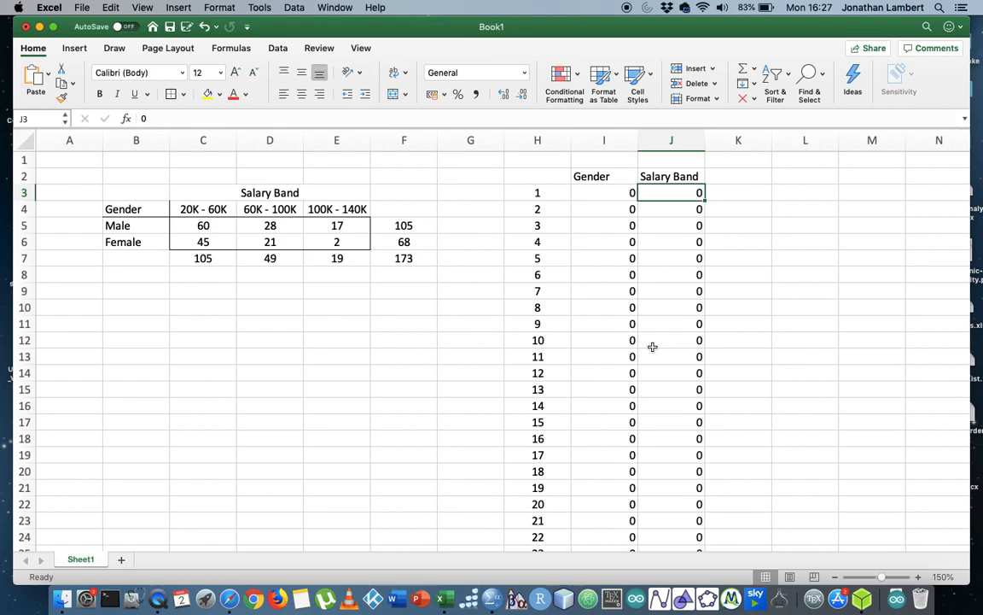
scroll(down, 3)
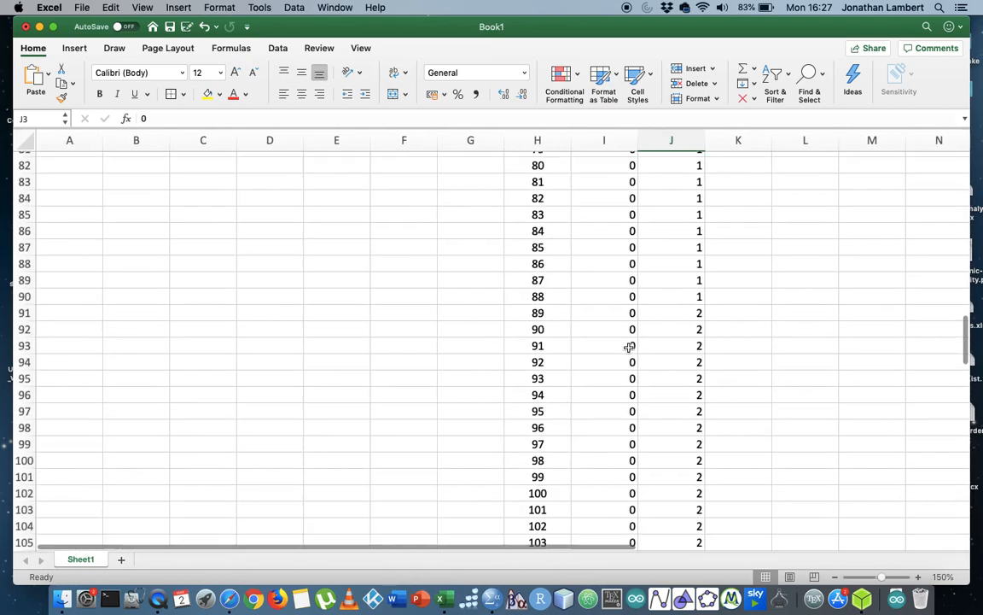
scroll(down, 3)
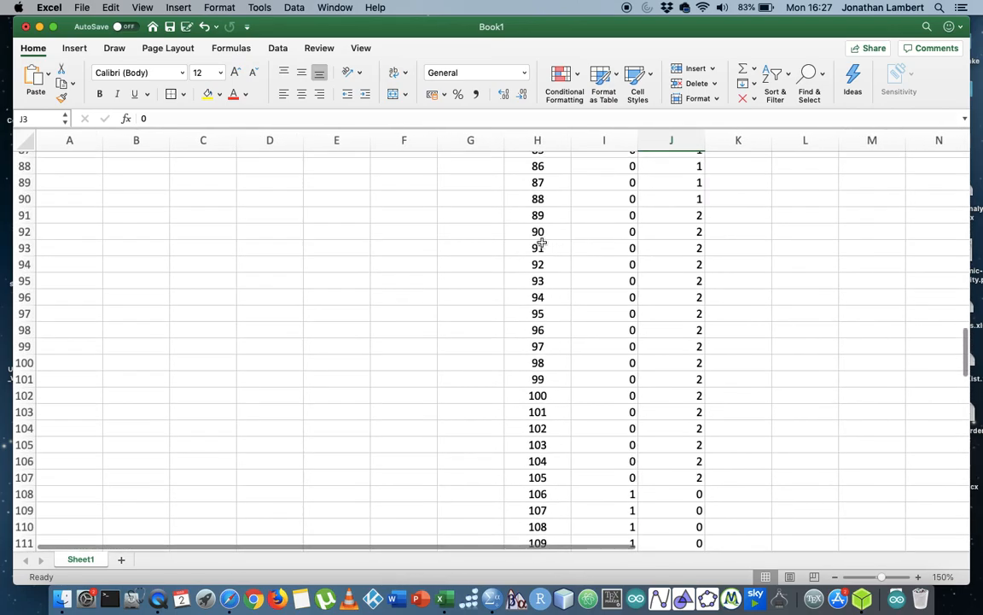
click(670, 231)
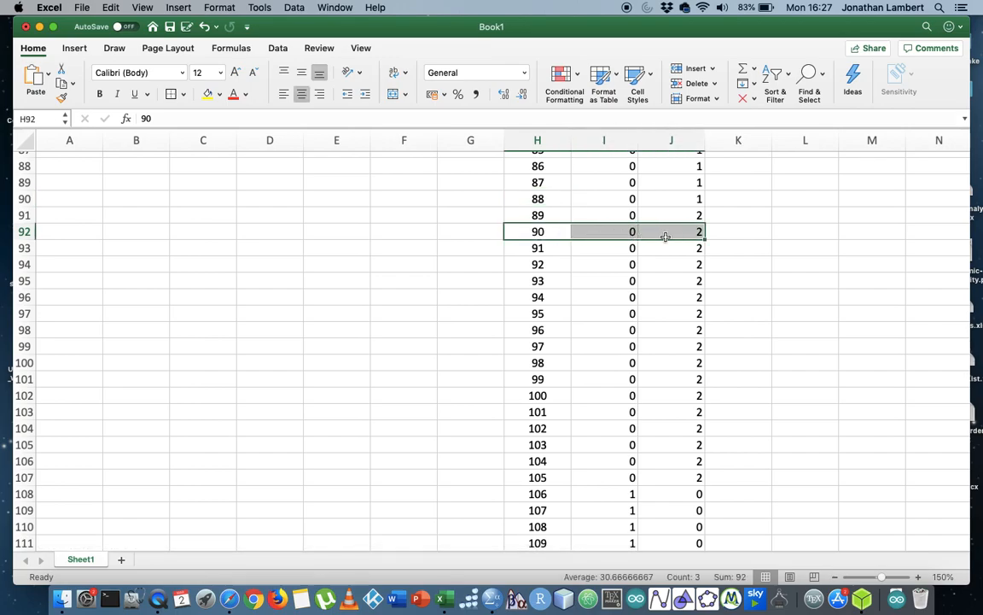
click(671, 231)
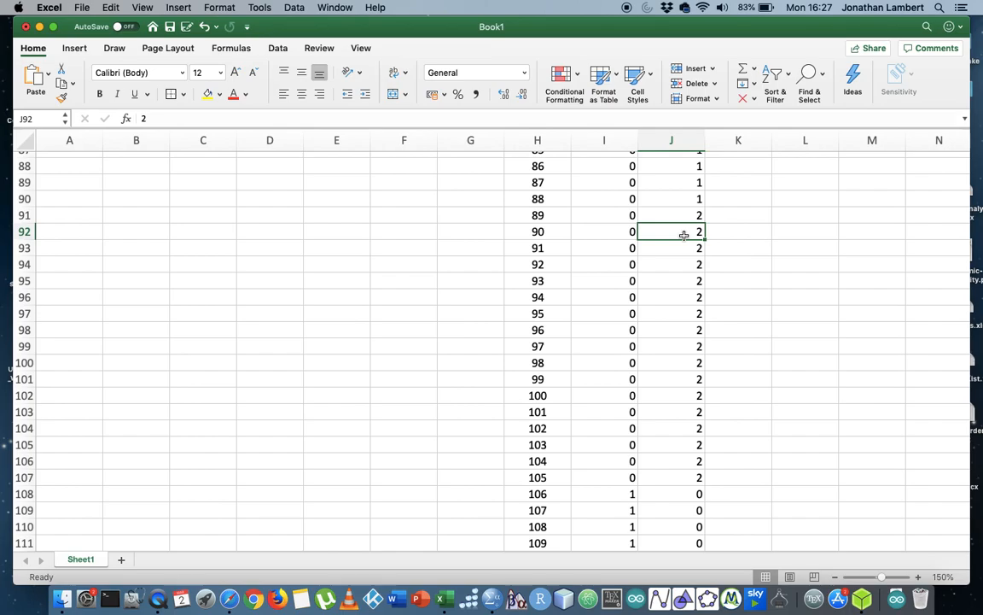
mouse_move(620, 223)
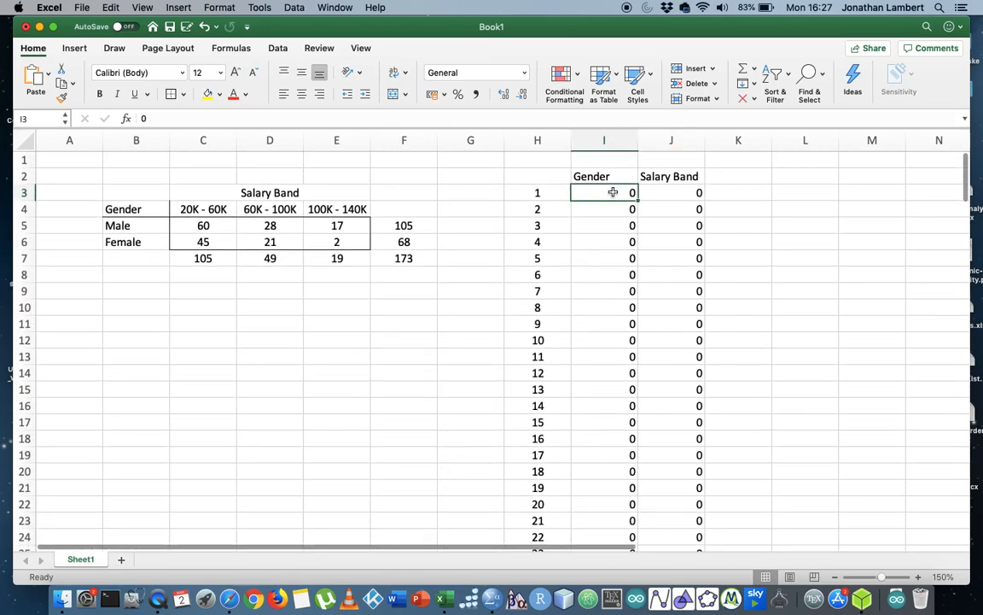
drag(604, 192, 671, 546)
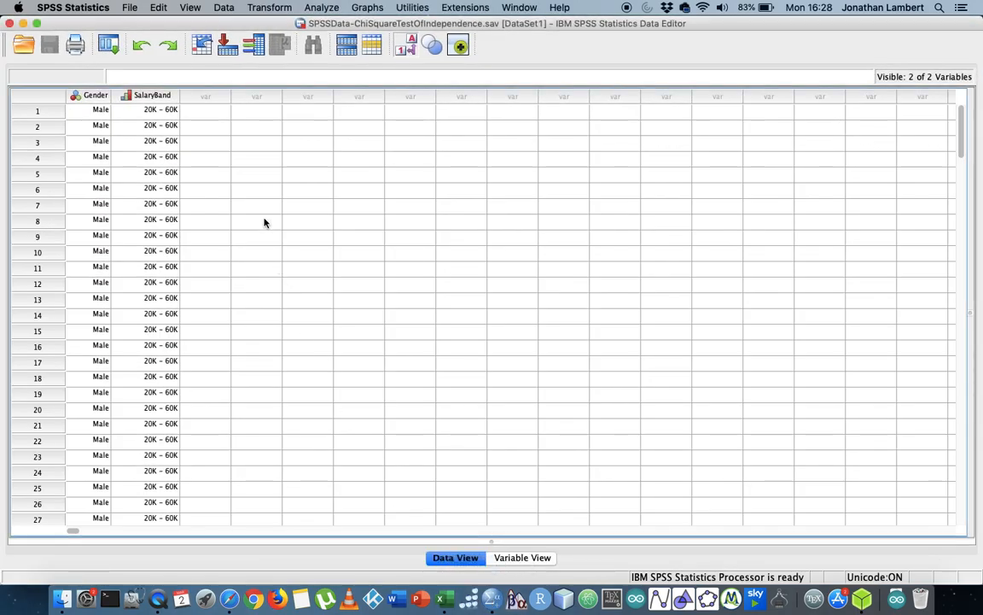
Step: Review the Gender and SalaryBand value labels in Variable View, then switch to Data View
click(94, 113)
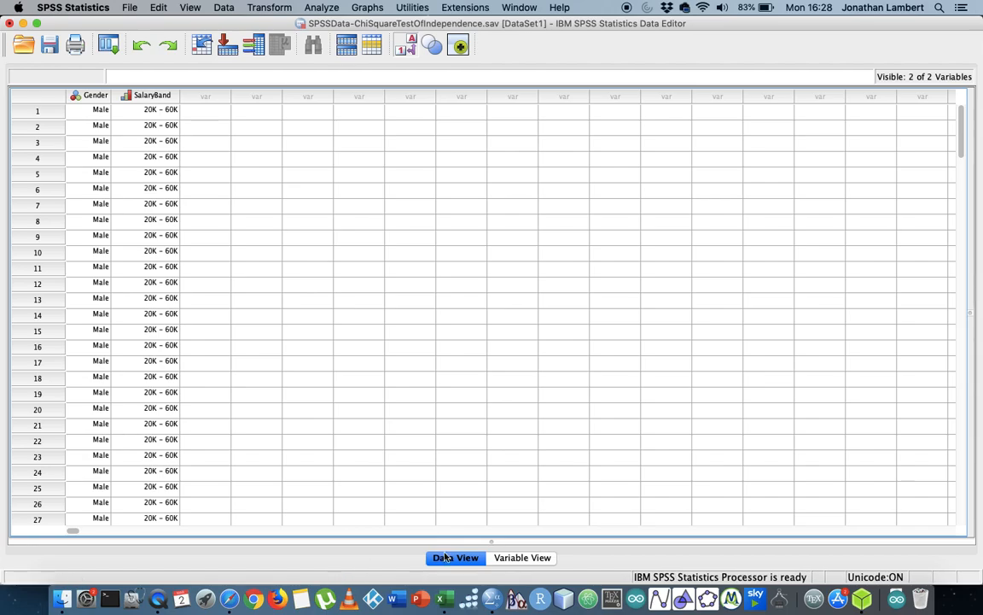
click(520, 557)
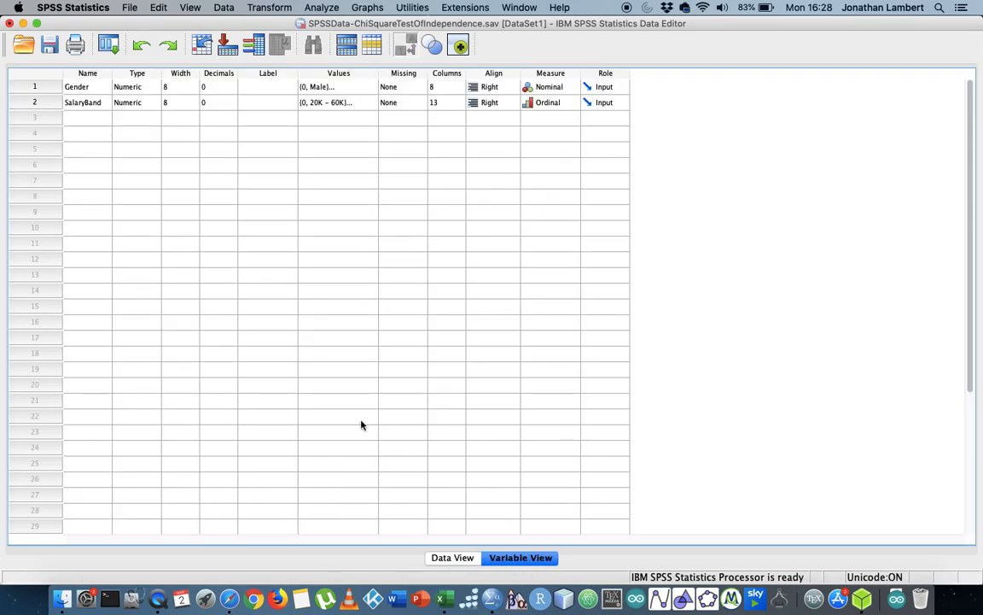
mouse_move(96, 91)
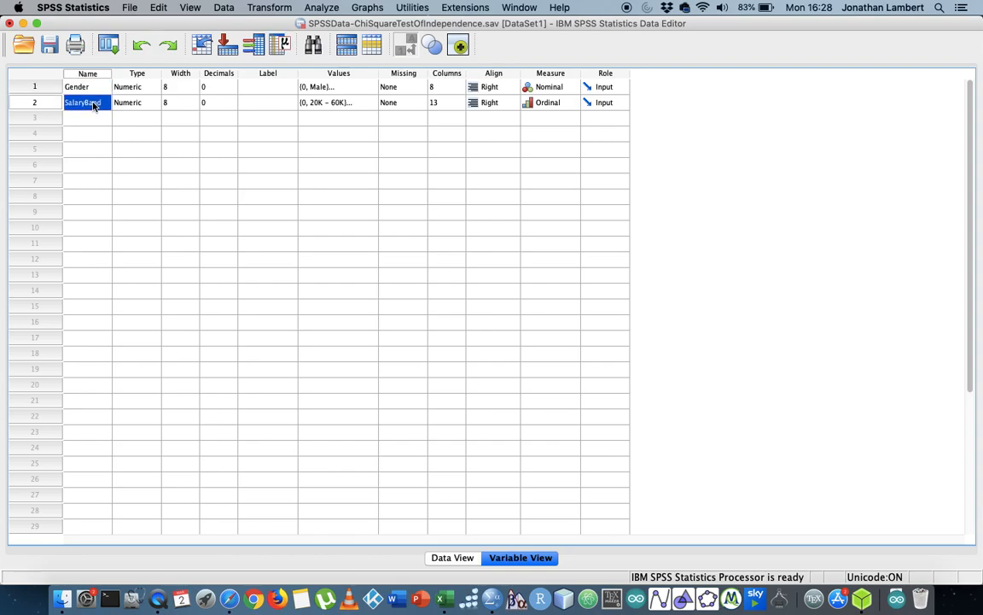
click(75, 89)
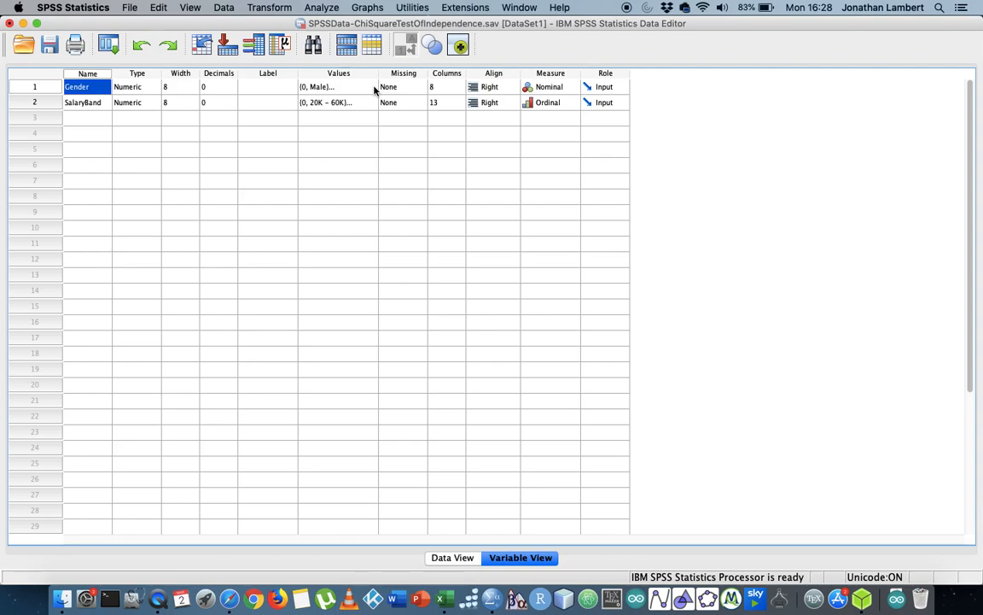
click(345, 85)
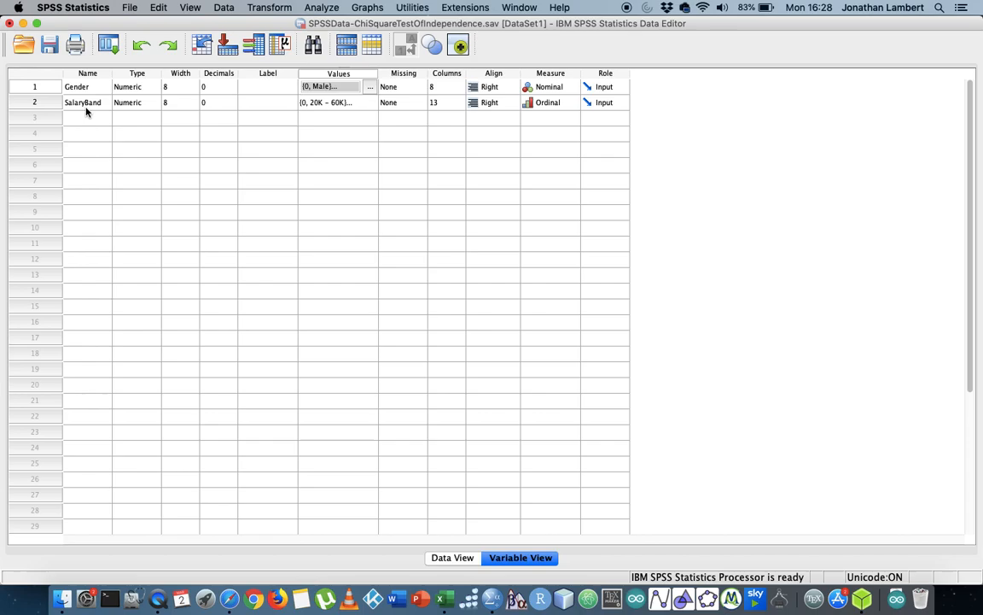
click(341, 101)
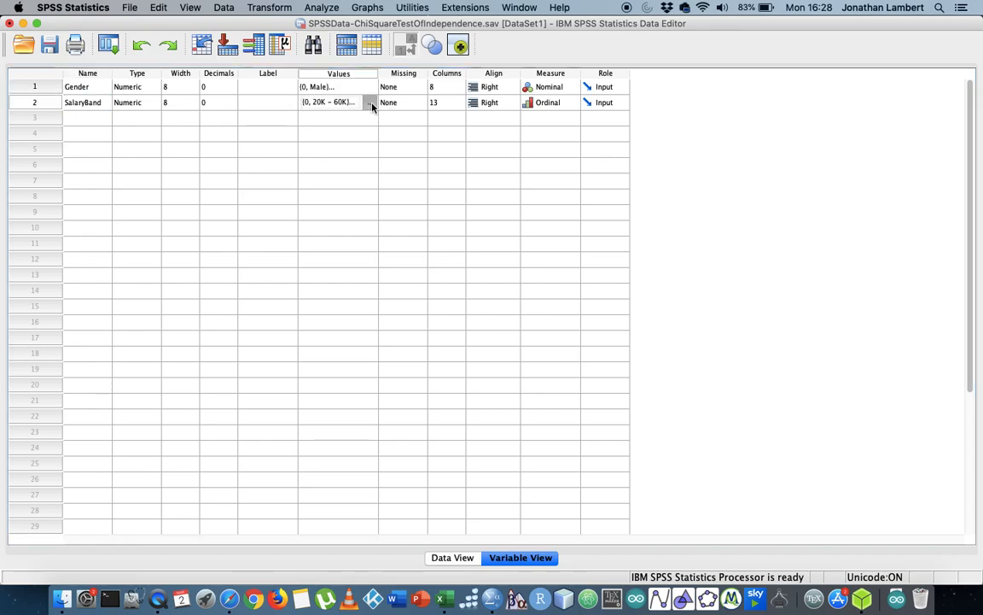
click(371, 102)
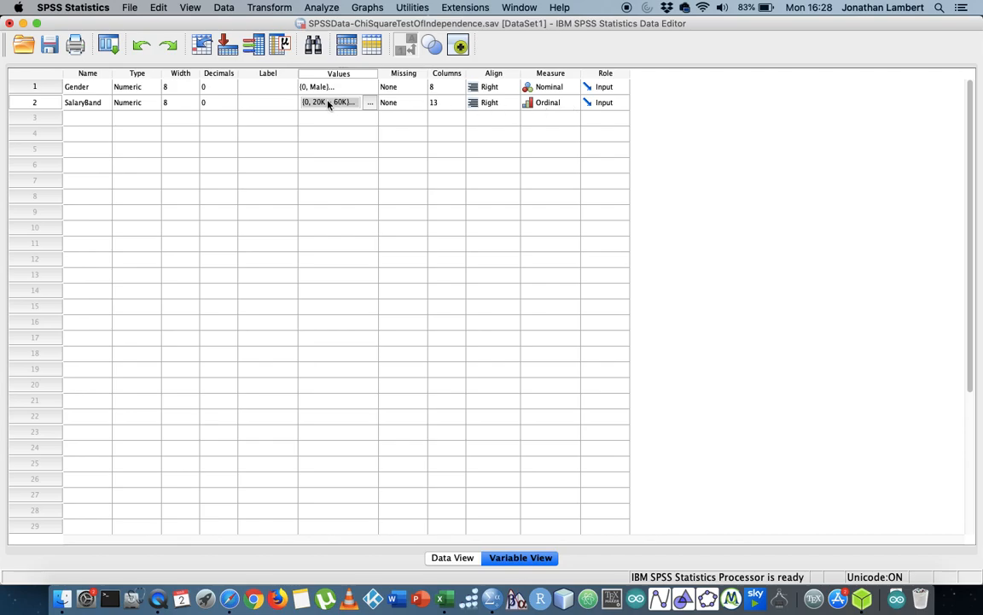
mouse_move(343, 106)
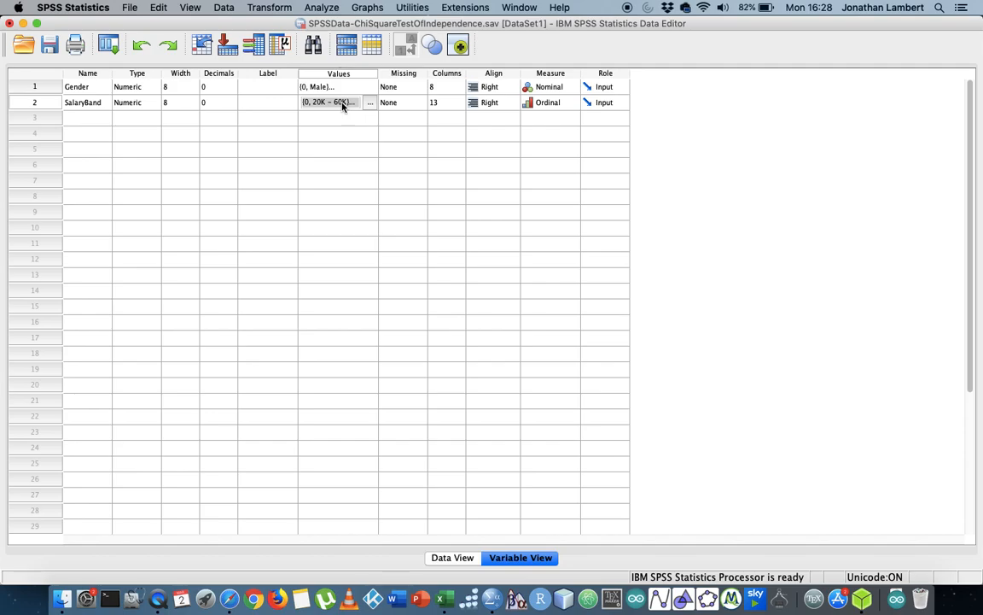
click(86, 102)
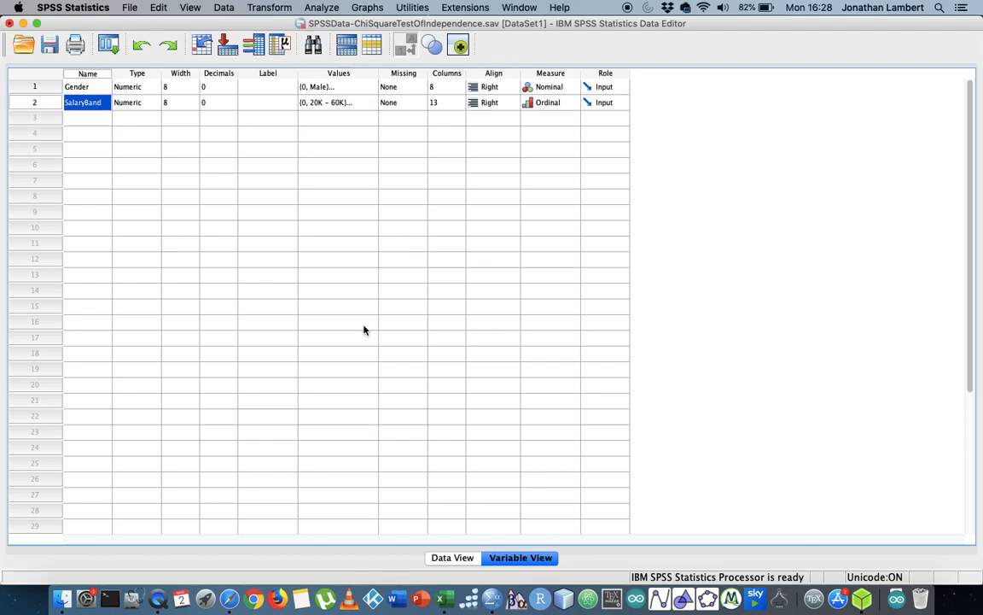
click(453, 557)
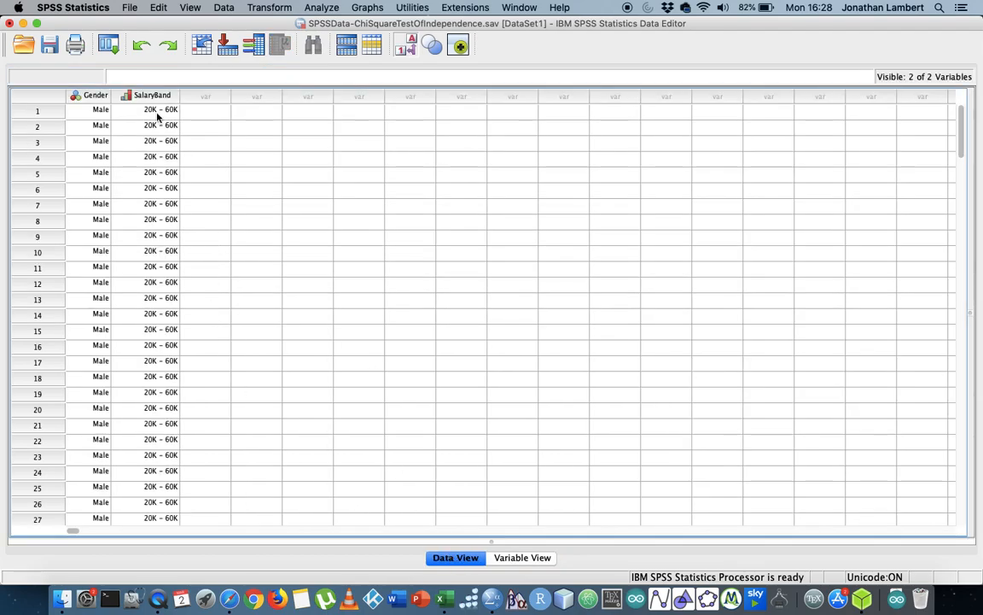
click(160, 95)
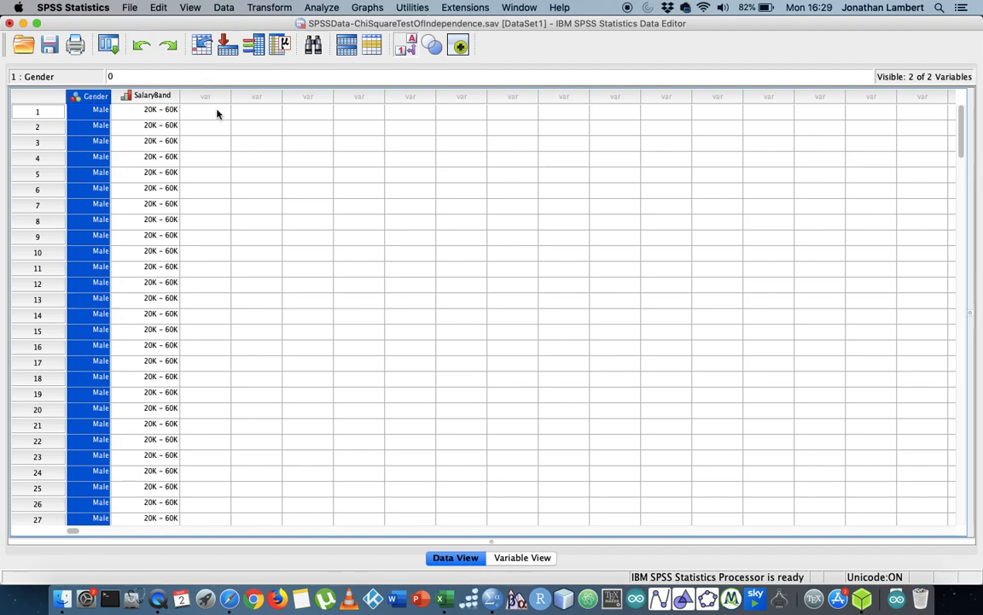
click(205, 112)
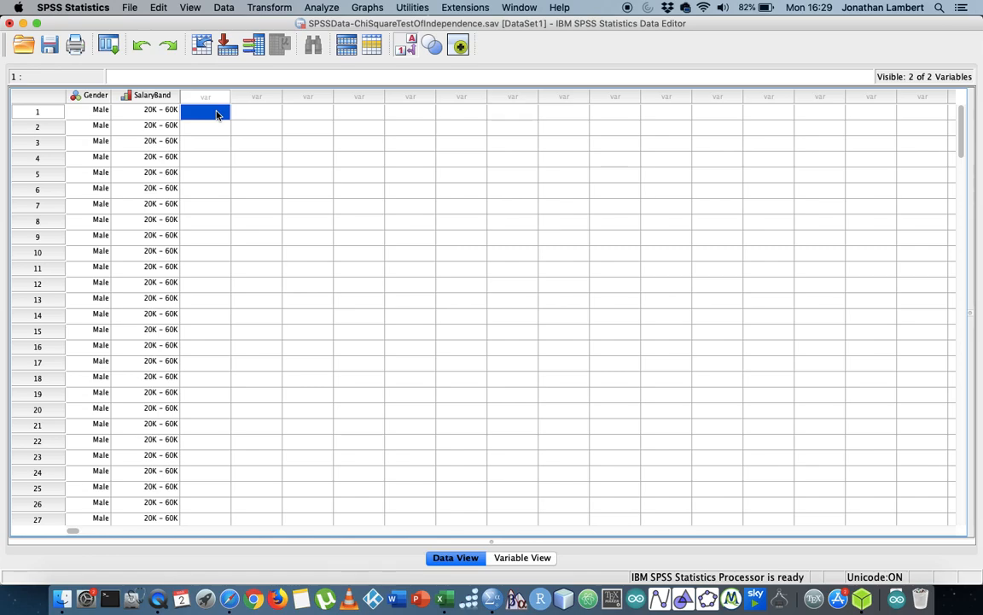
mouse_move(437, 454)
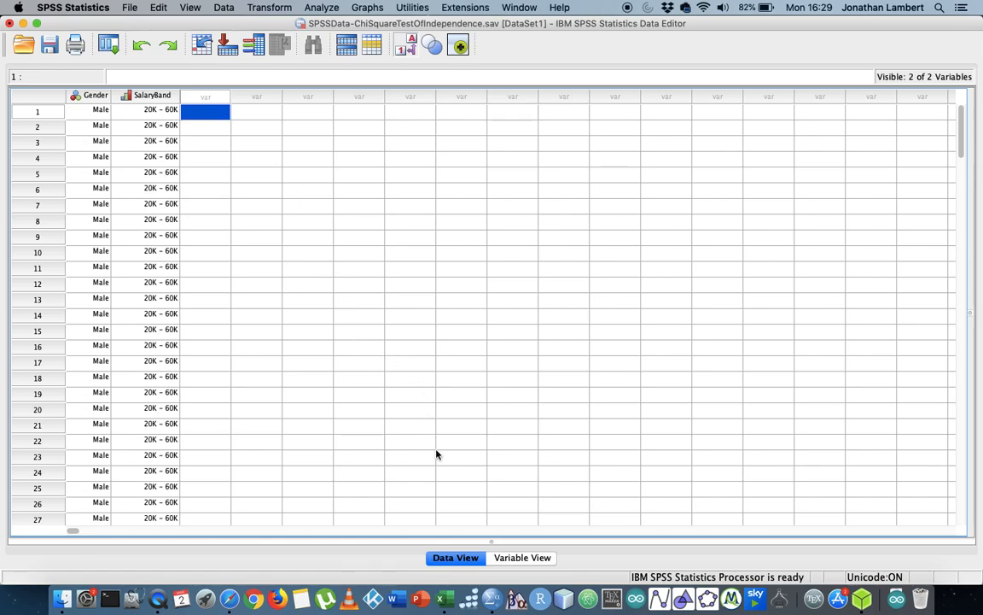
click(444, 598)
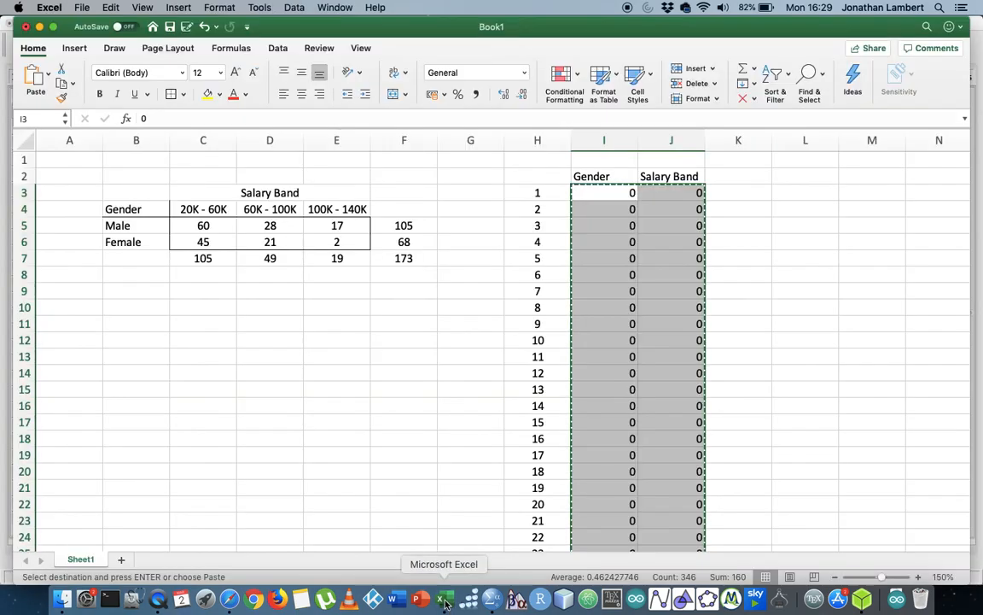
Step: Cancel the pending copy, check the Female counts and Male total of 105, and return to SPSS
click(337, 354)
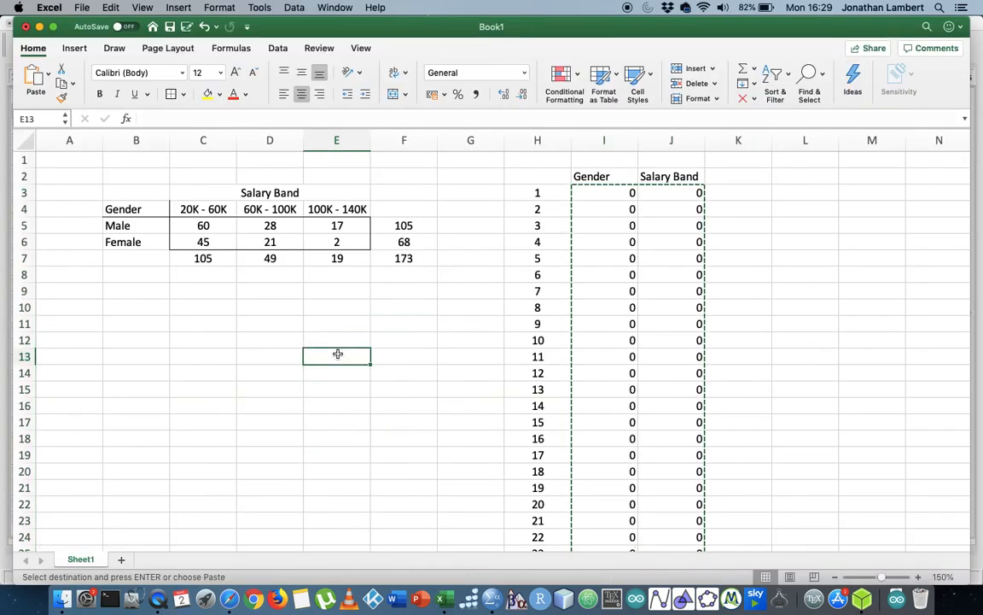
key(Escape)
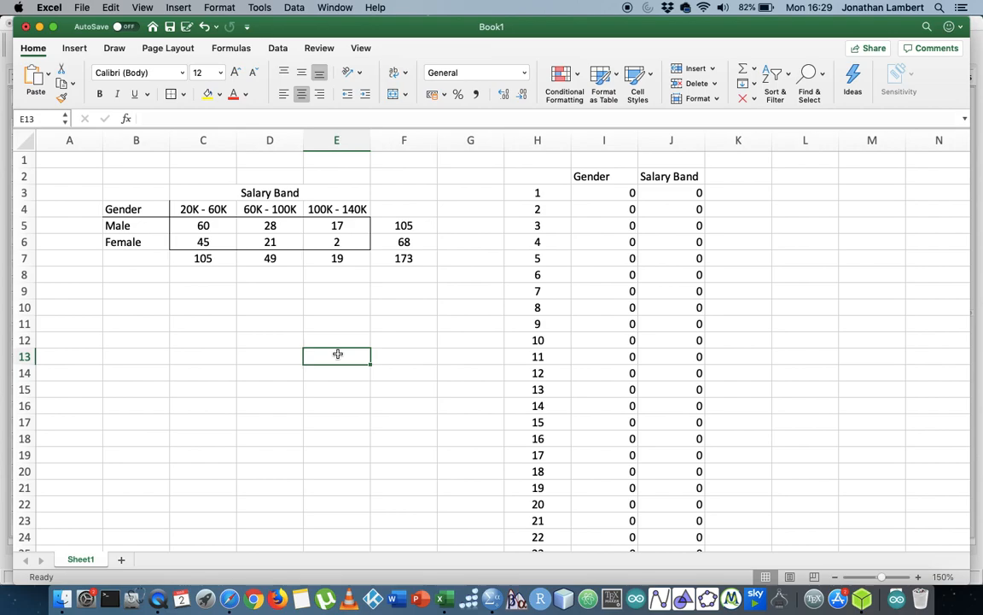
mouse_move(224, 285)
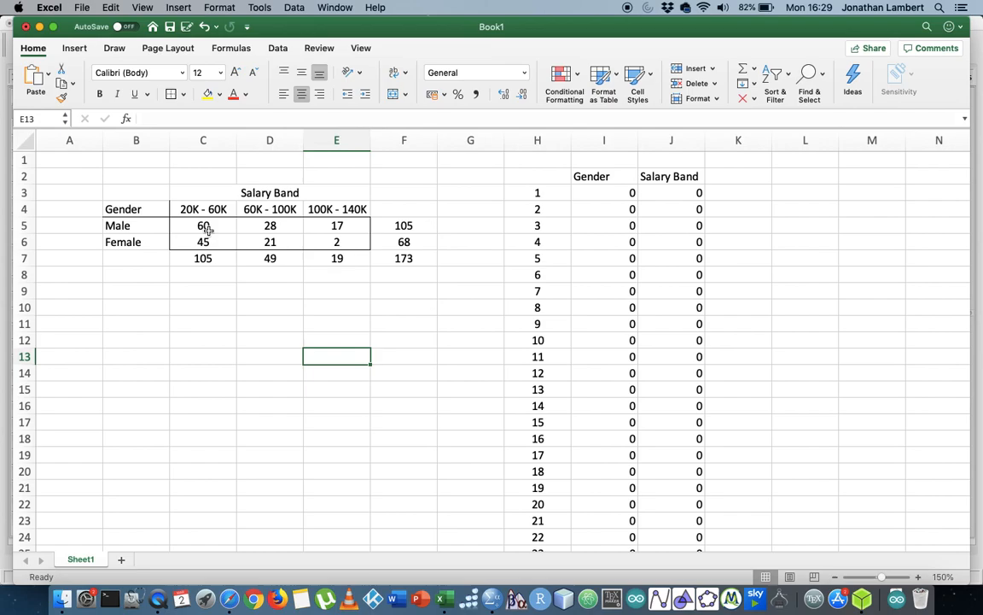
drag(203, 225, 336, 225)
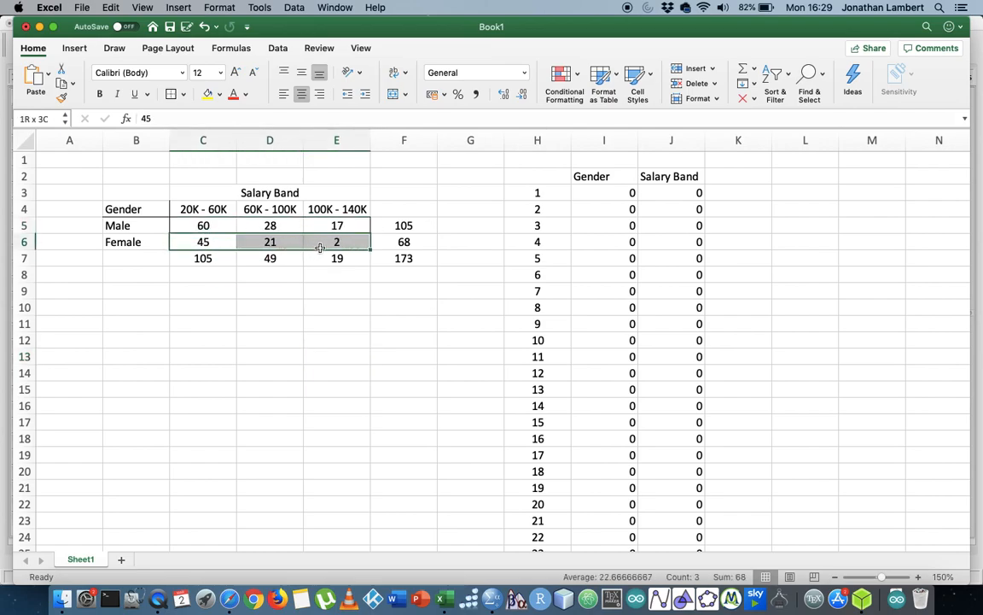
click(336, 241)
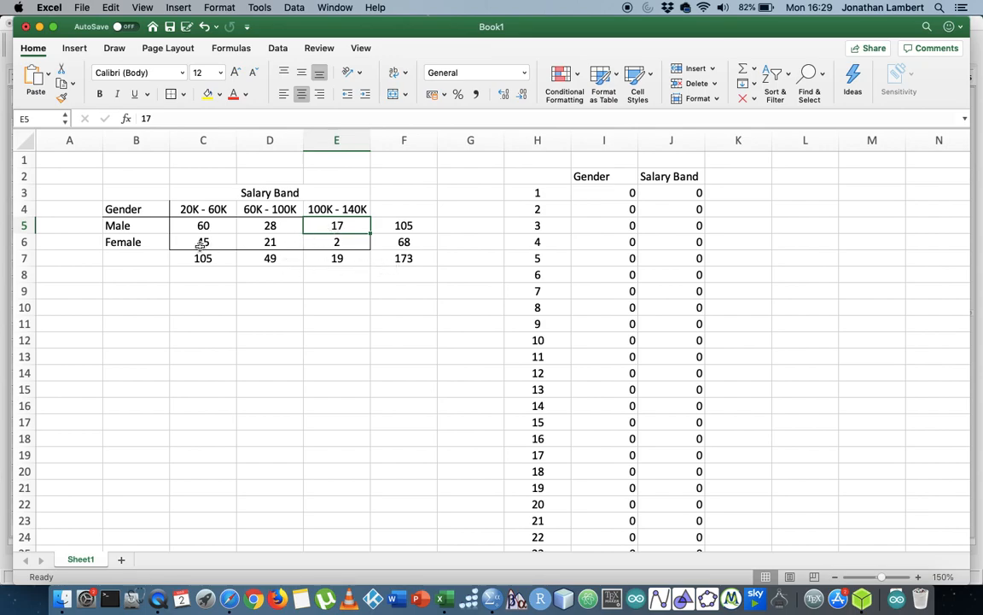
click(404, 241)
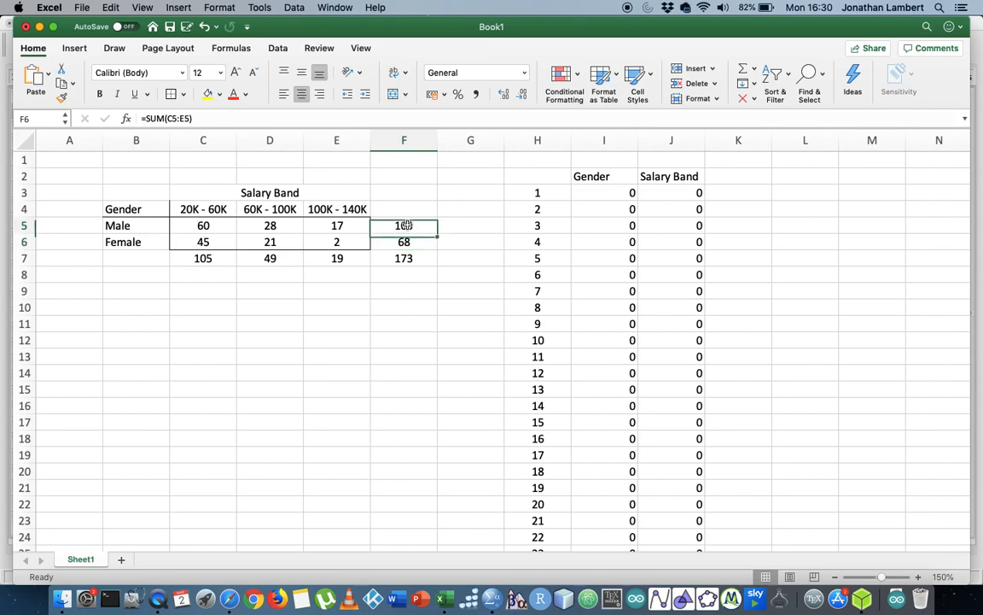
click(404, 225)
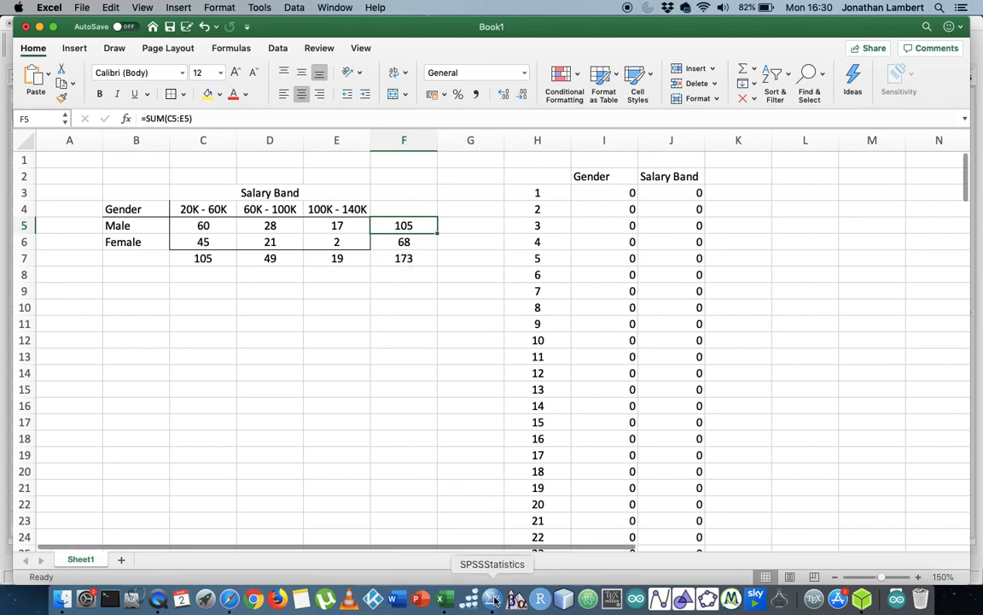
click(493, 598)
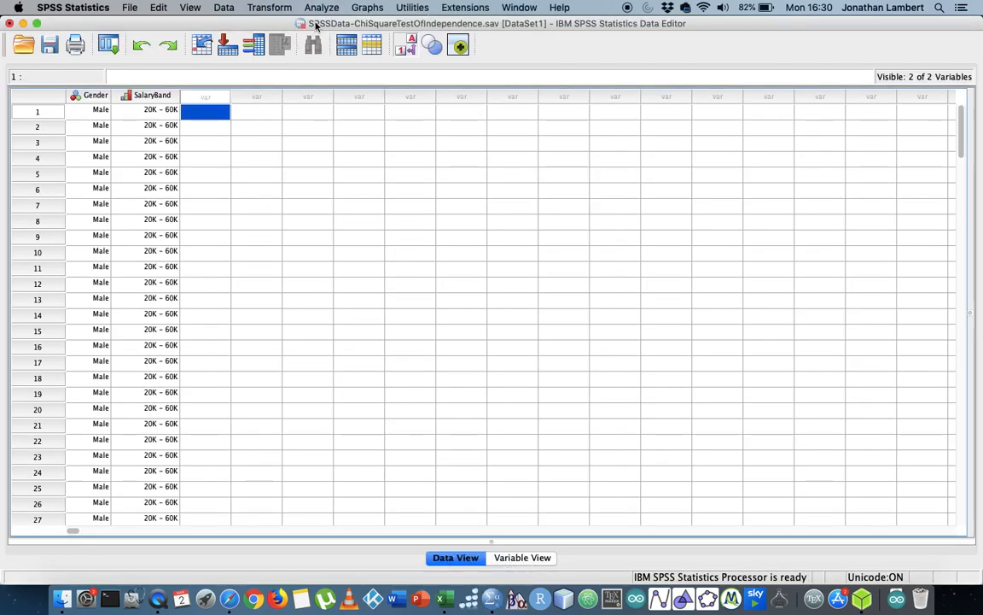
Step: Open Analyze > Descriptive Statistics > Crosstabs
click(323, 8)
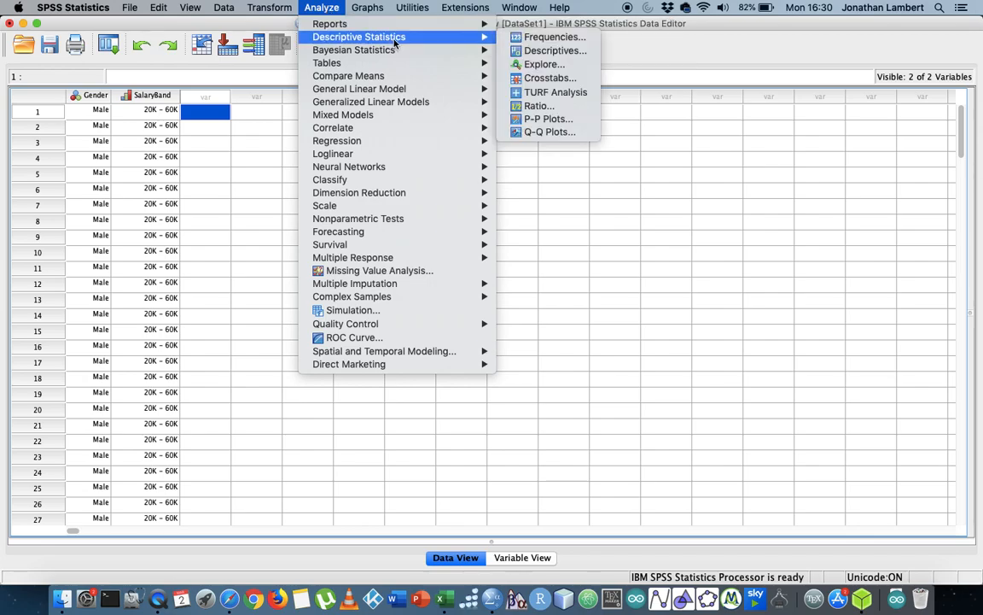
mouse_move(549, 77)
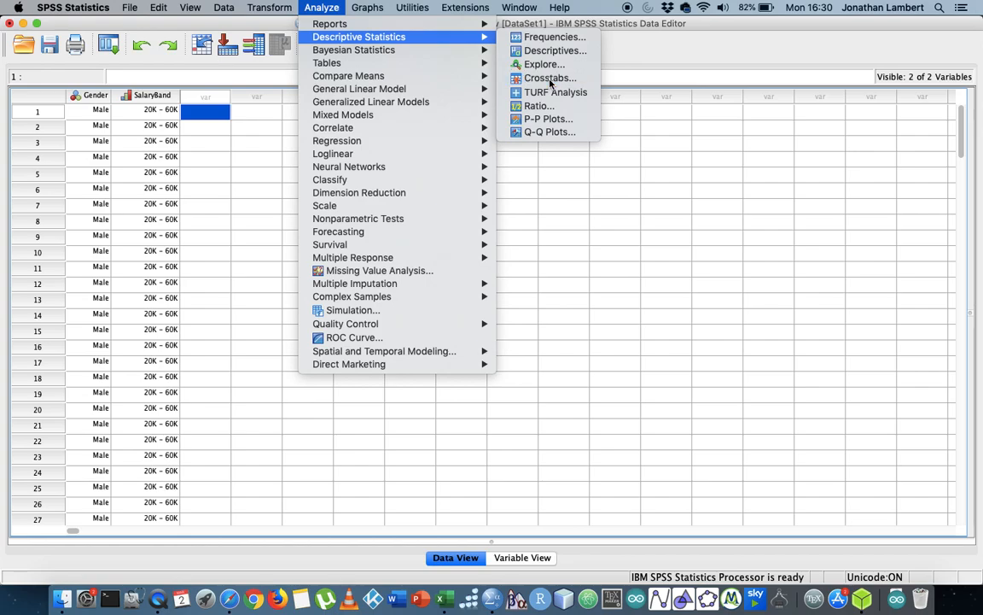
click(548, 78)
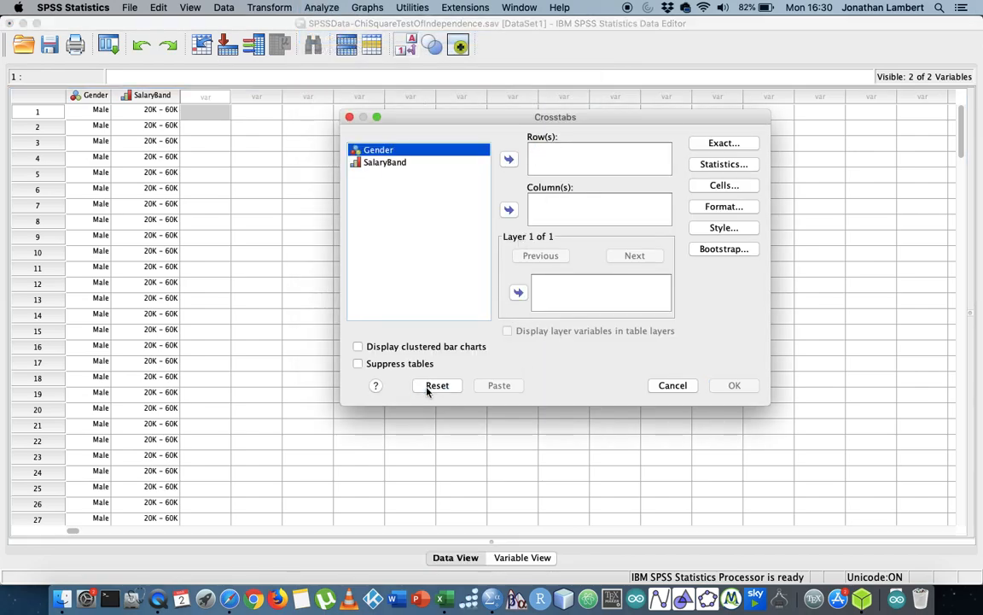
Step: Assign Gender to Row(s) and SalaryBand to Column(s) in Crosstabs
click(378, 149)
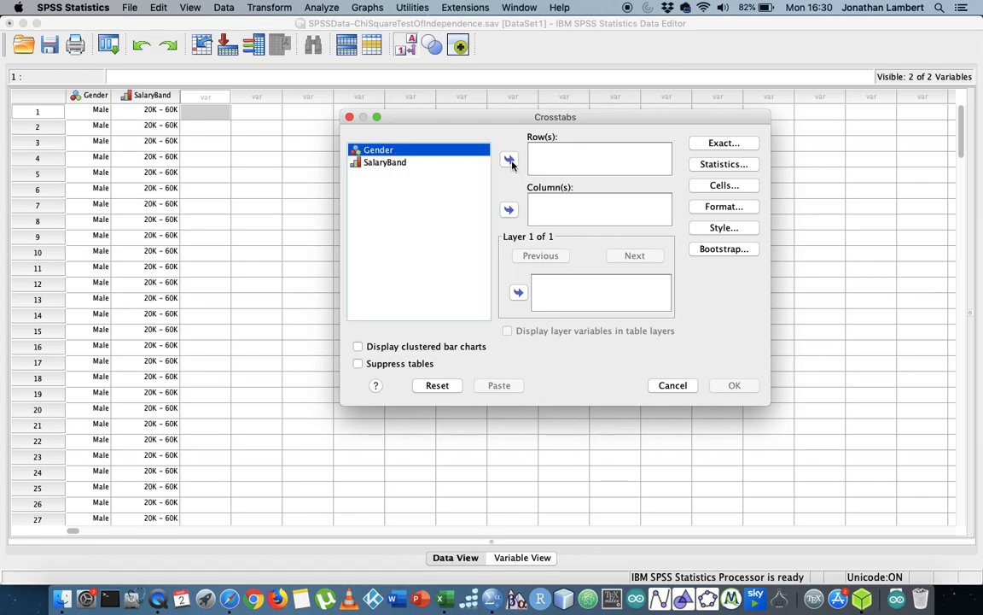
click(509, 158)
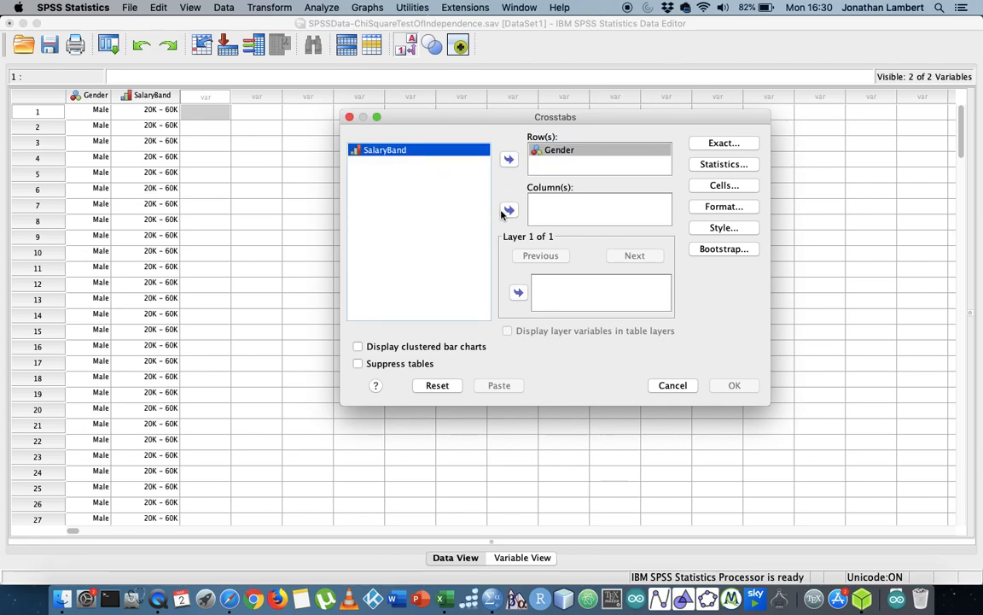
click(508, 210)
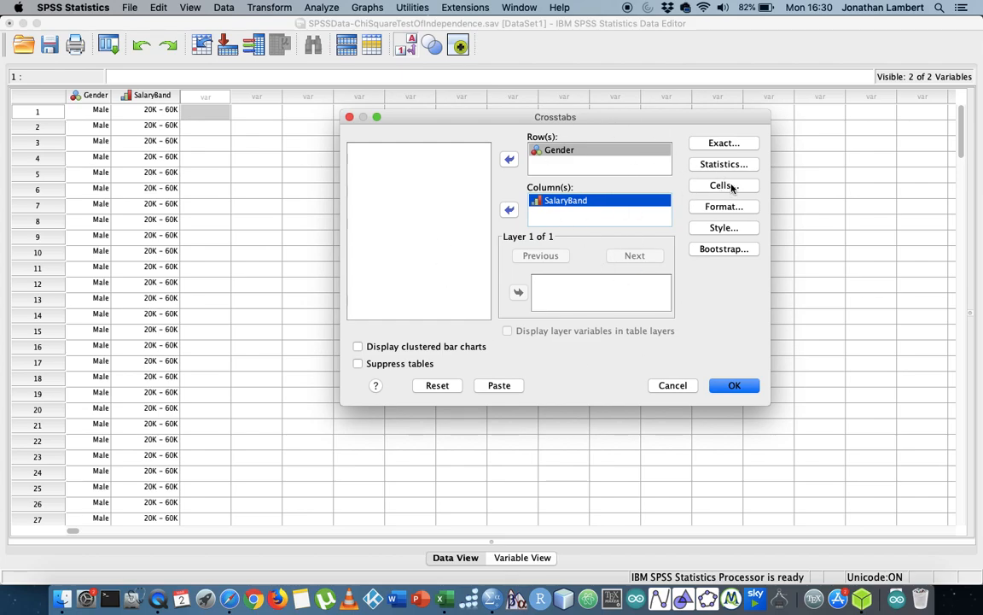
mouse_move(729, 187)
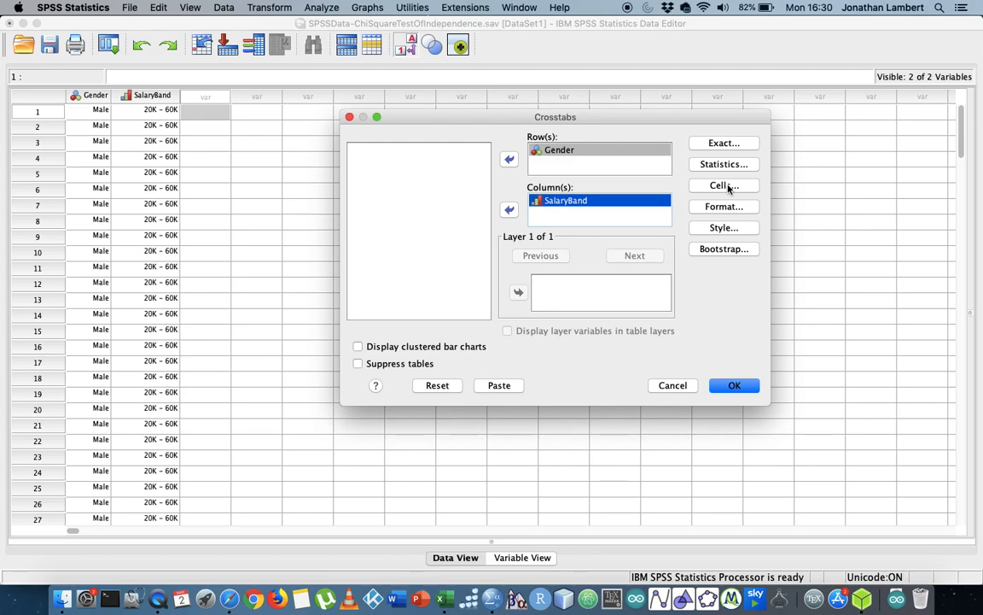
Step: Set the Cells display to show Observed and Expected counts
click(723, 185)
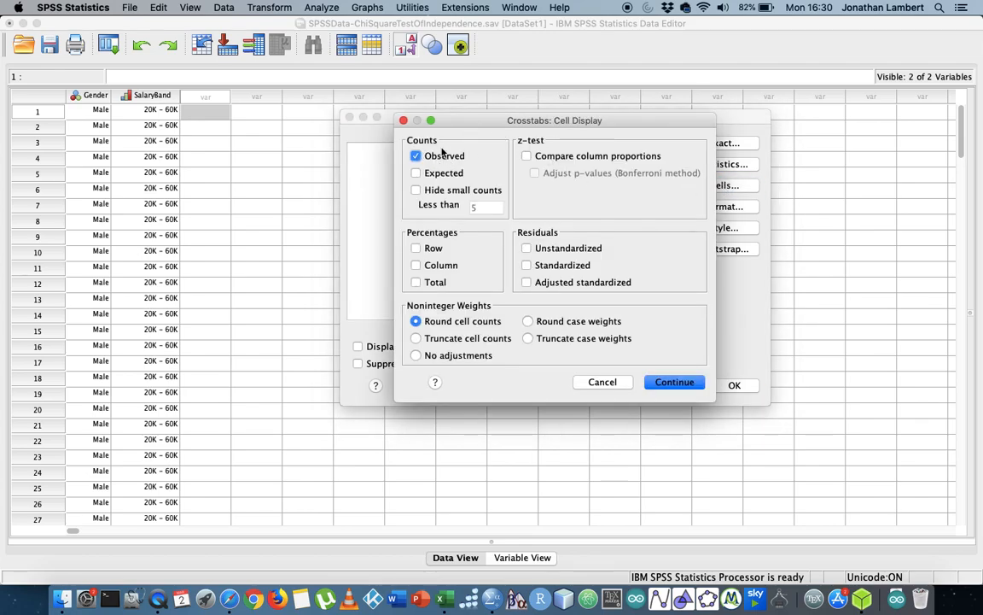
click(416, 173)
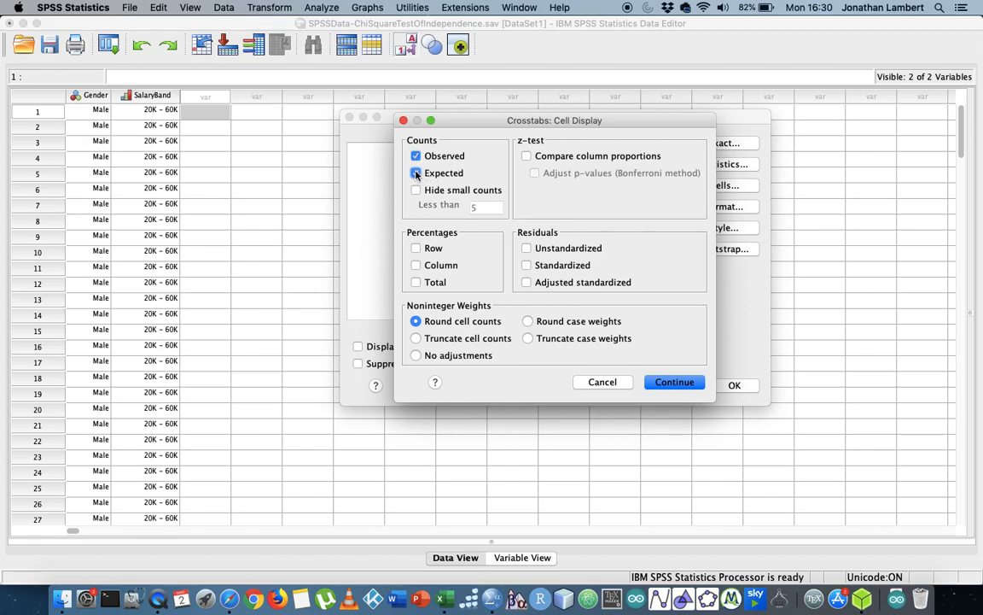
click(415, 173)
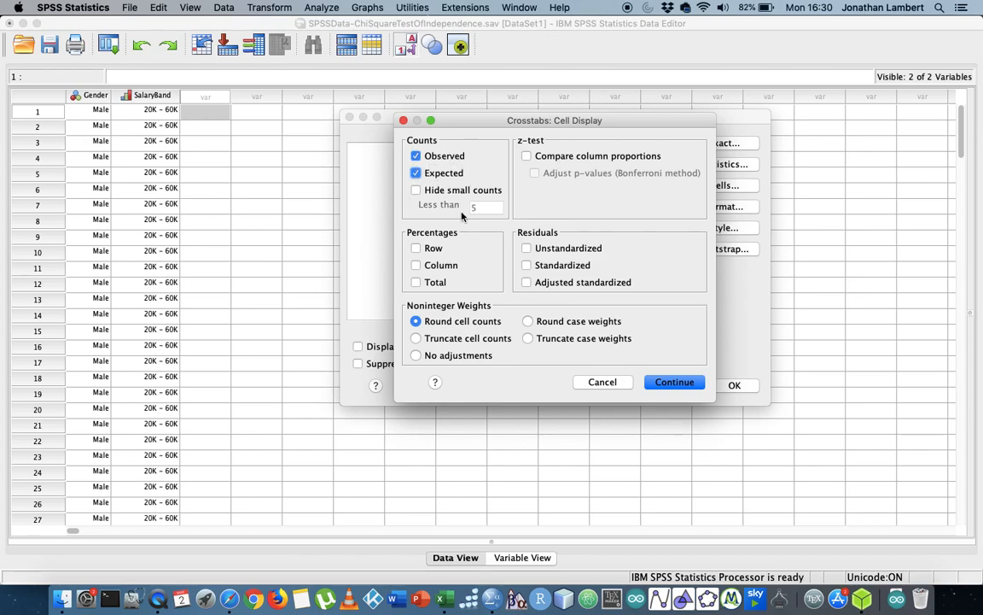